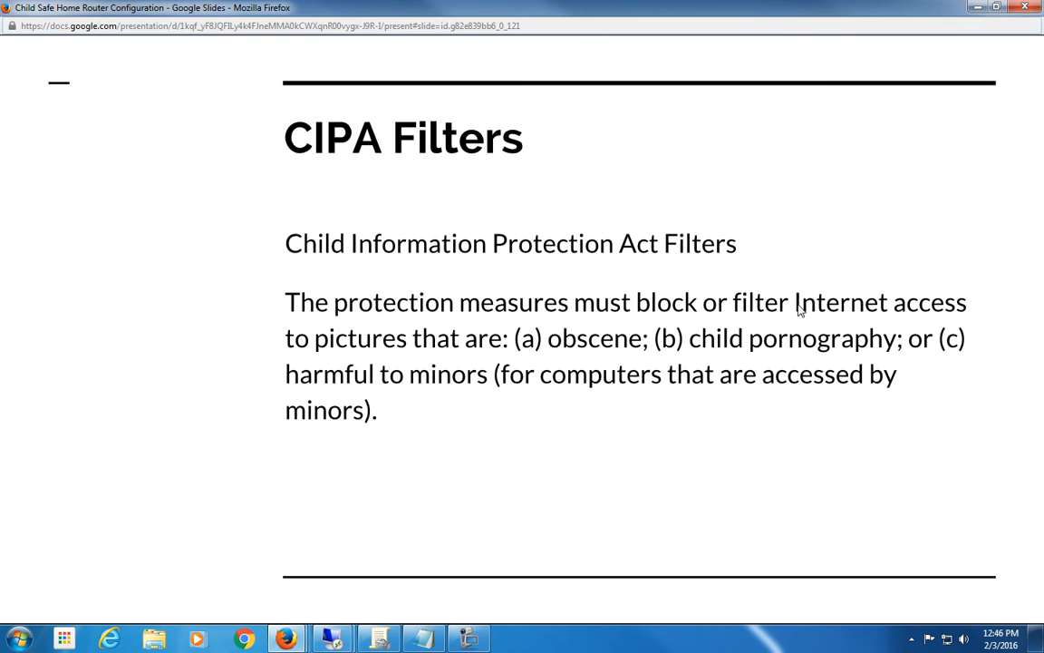
mouse_move(572, 288)
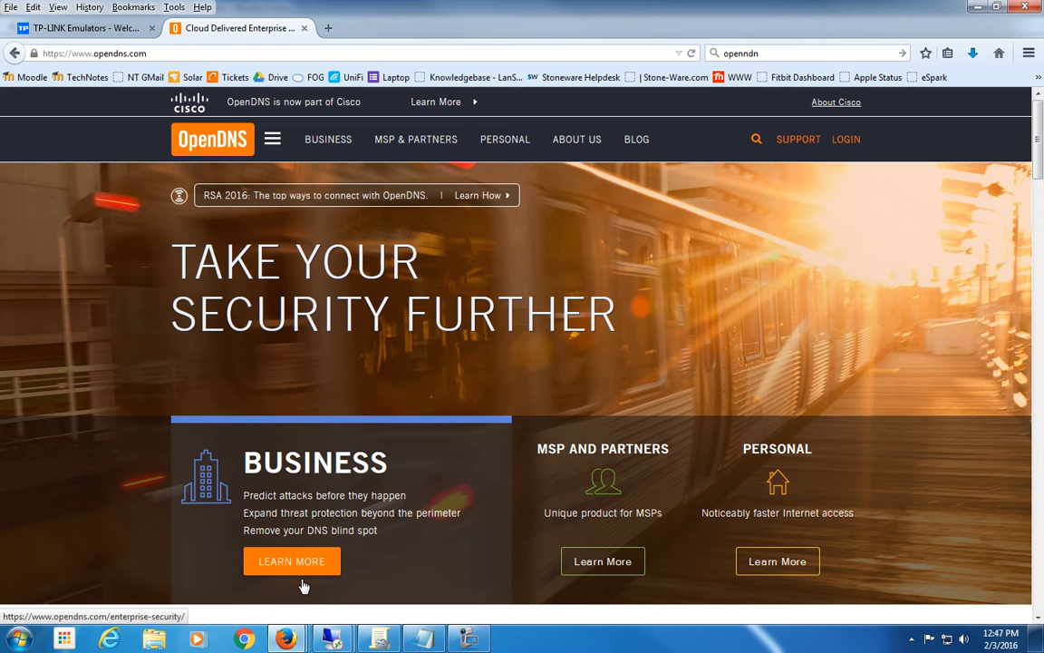
- Browse OpenDNS personal home security plans and open the FamilyShield setup guide
left_click(505, 138)
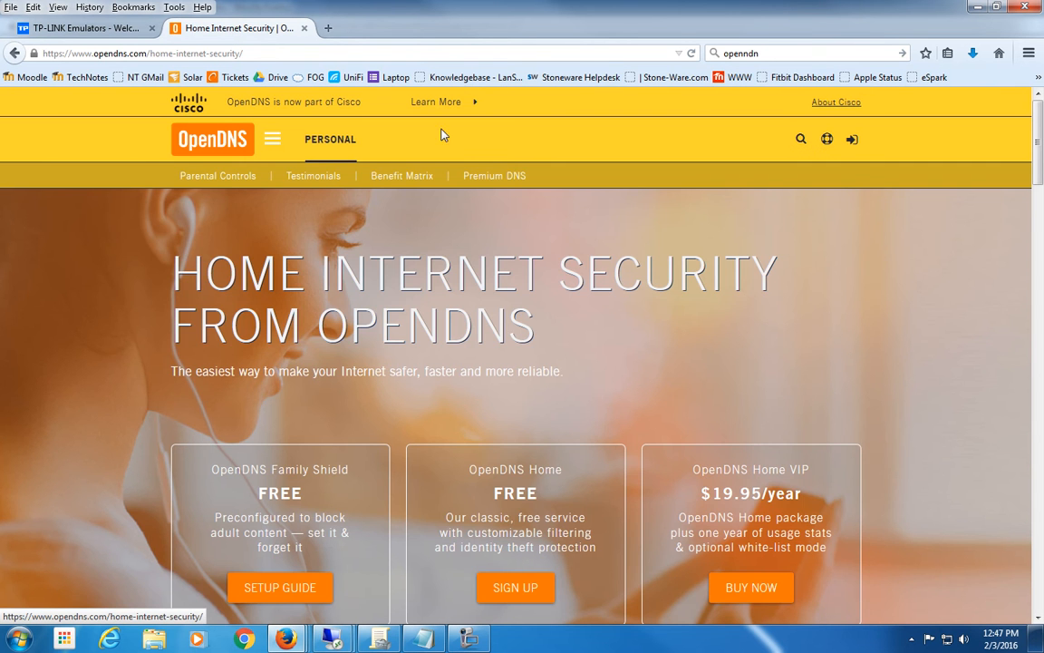
scroll("down", 3)
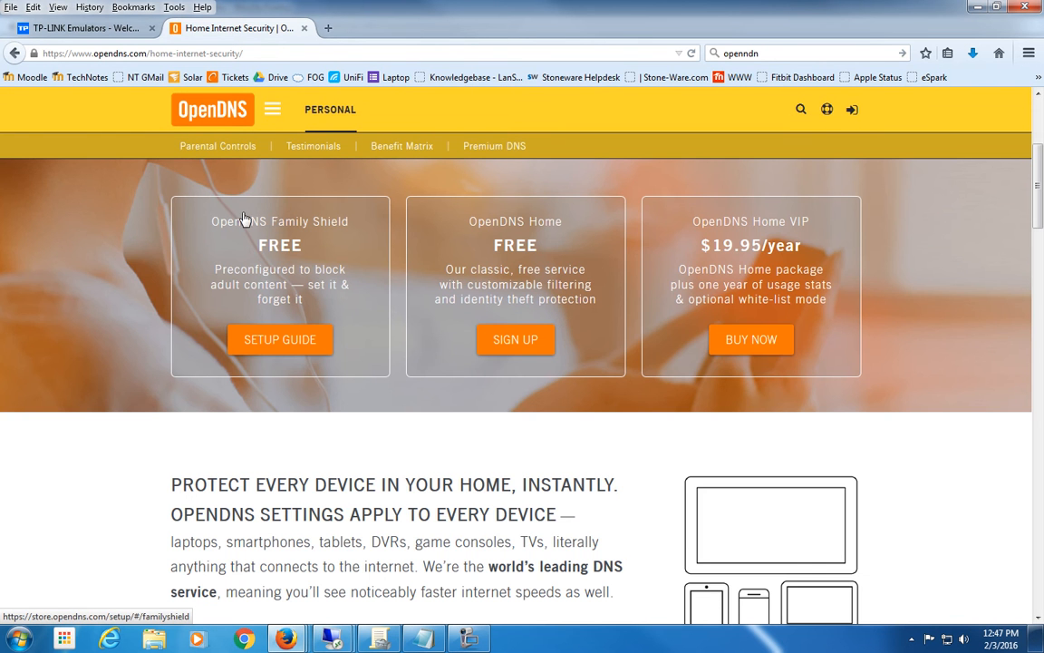
mouse_move(311, 293)
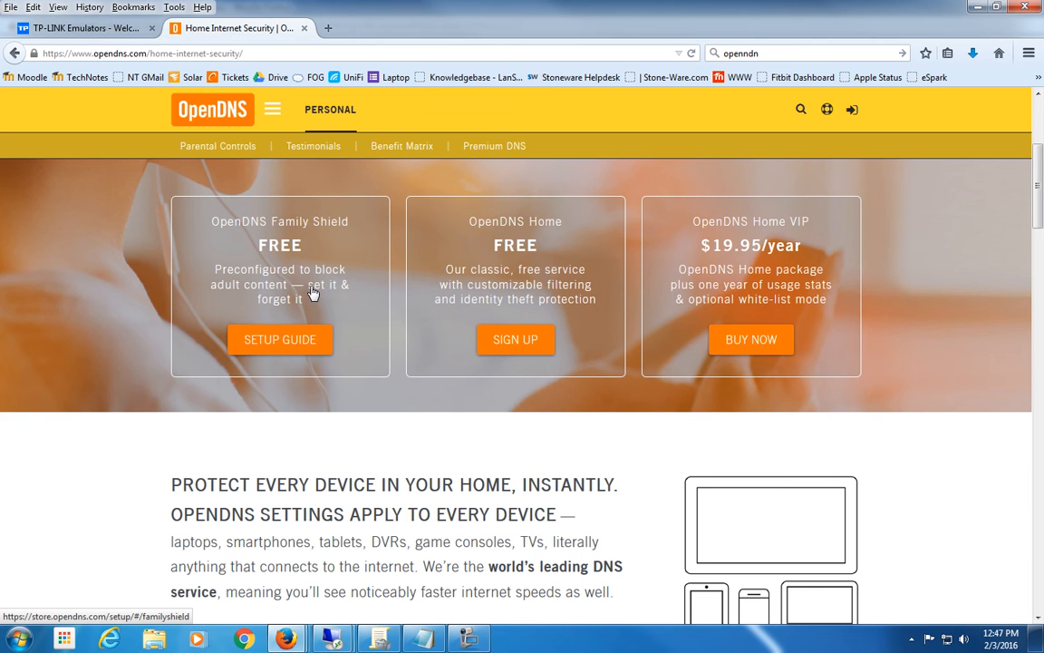
mouse_move(290, 351)
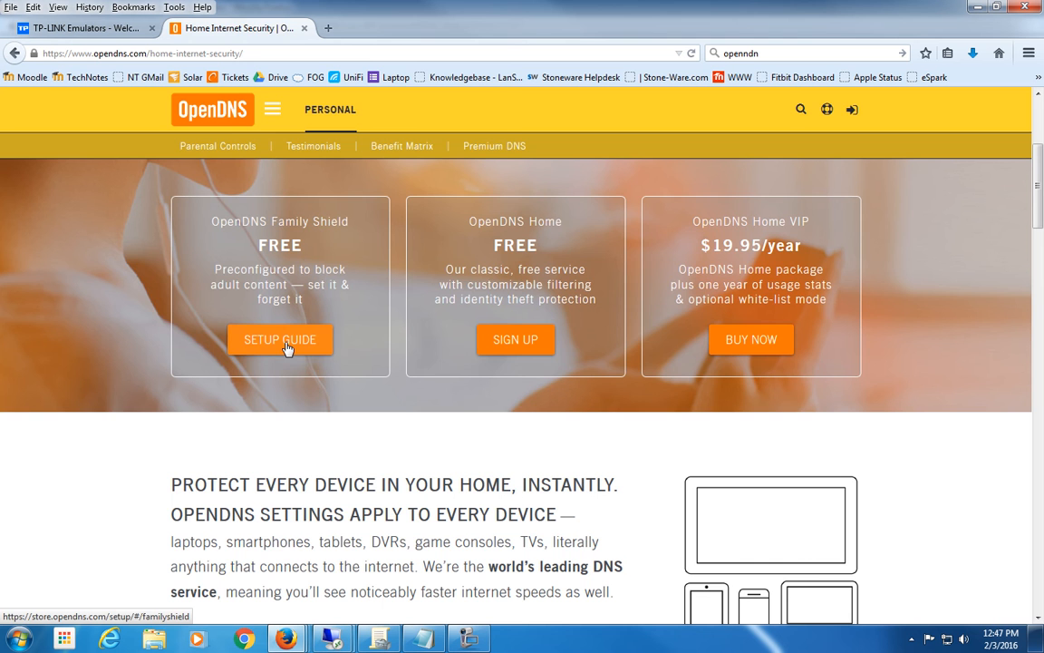
left_click(279, 339)
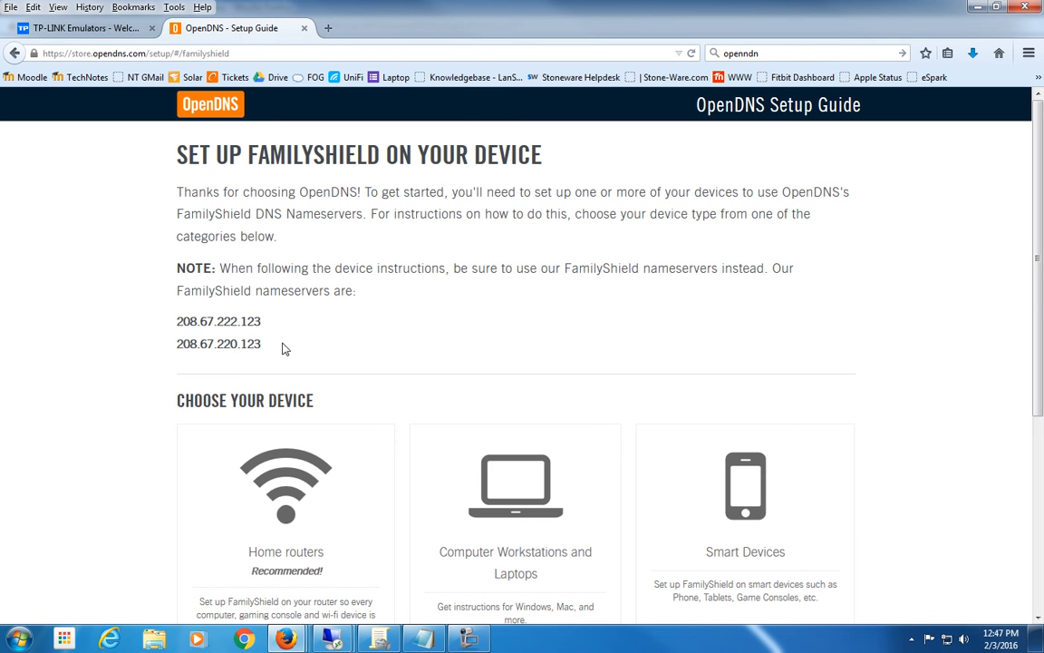
mouse_move(315, 489)
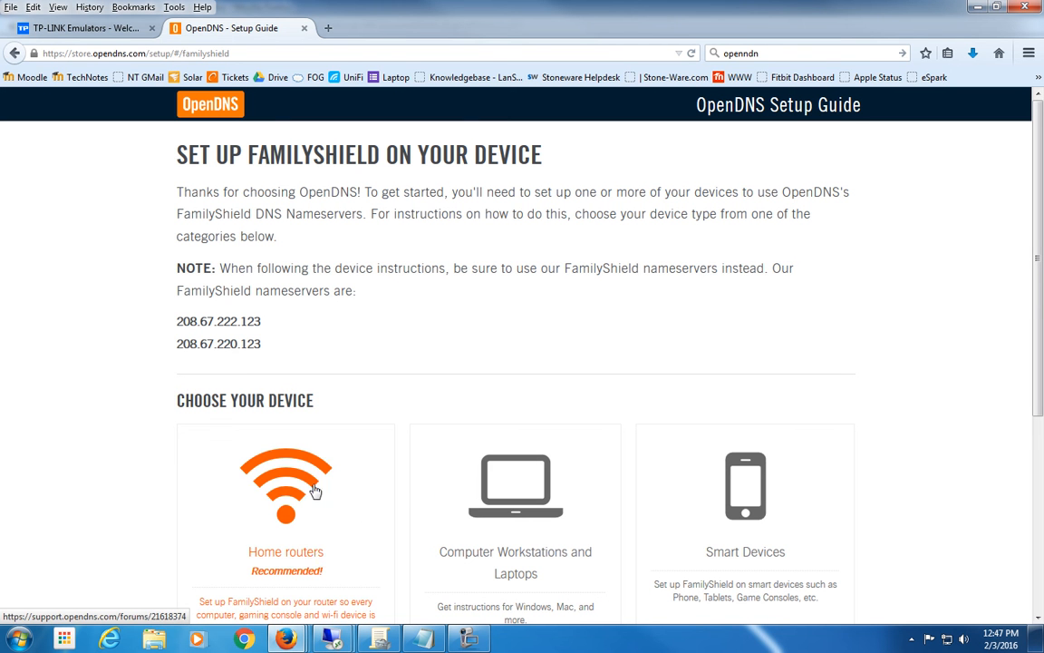
mouse_move(371, 483)
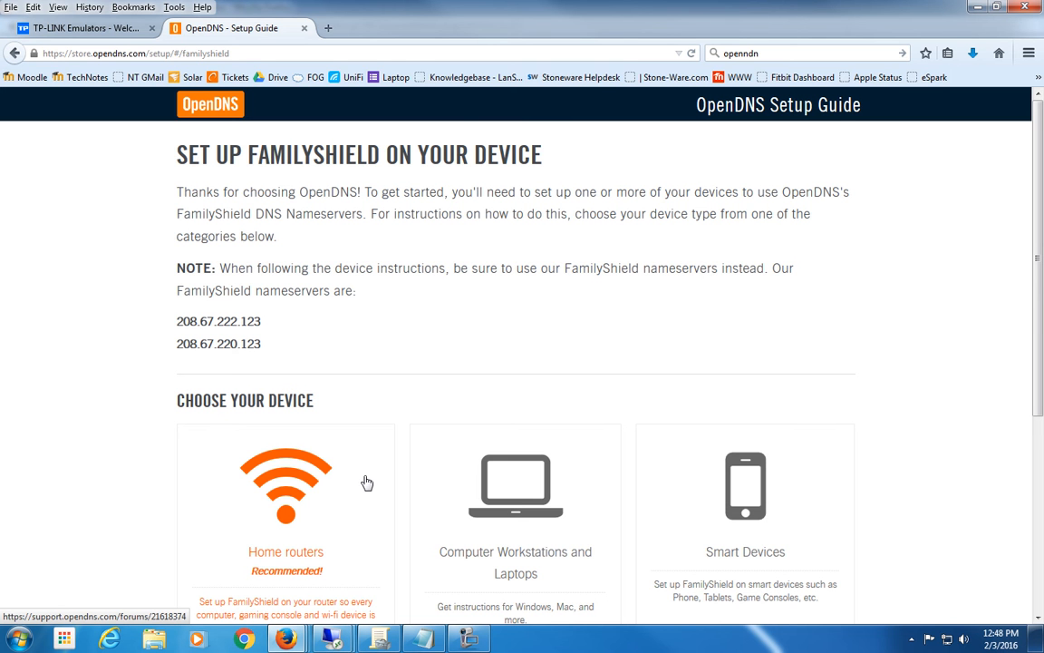
mouse_move(200, 334)
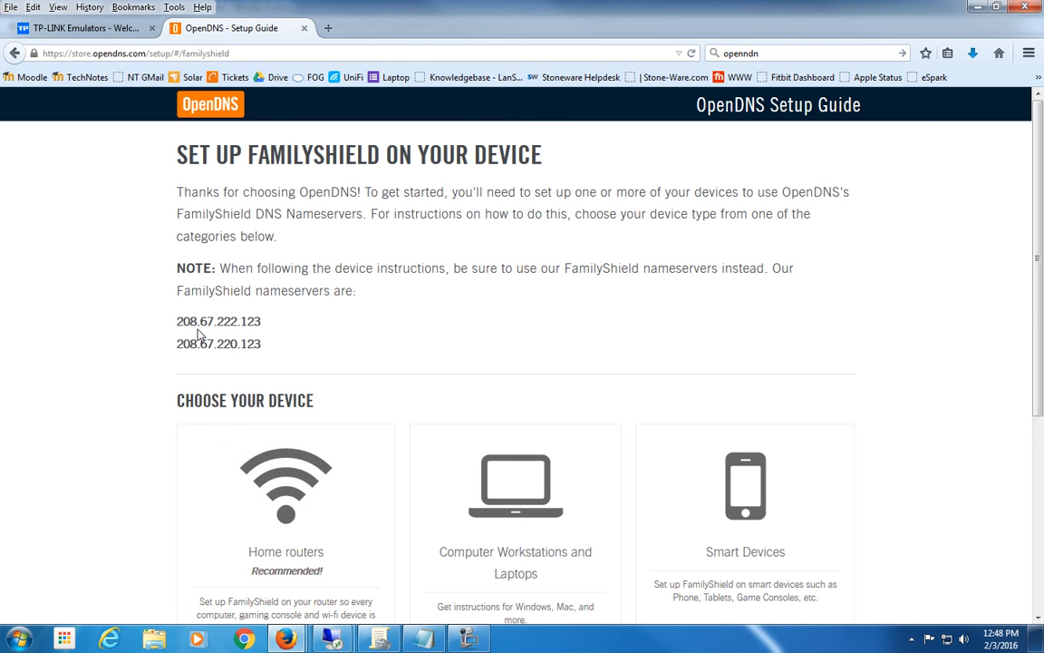
- Highlight the FamilyShield nameservers 208.67.222.123 and 208.67.220.123, then deselect them
left_click_drag(177, 321, 263, 344)
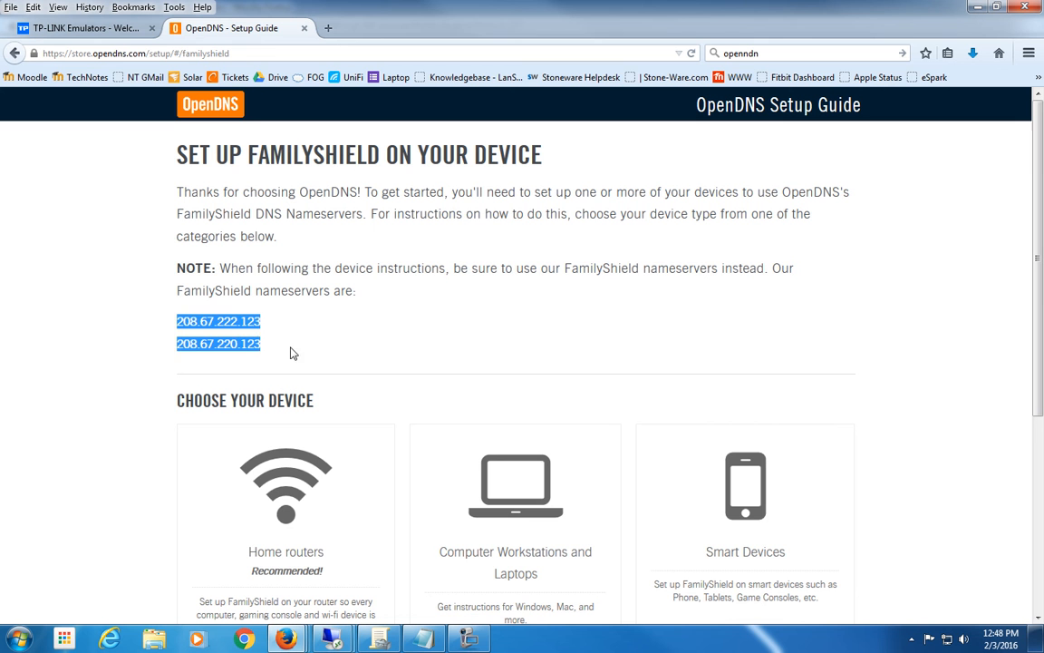
left_click(440, 366)
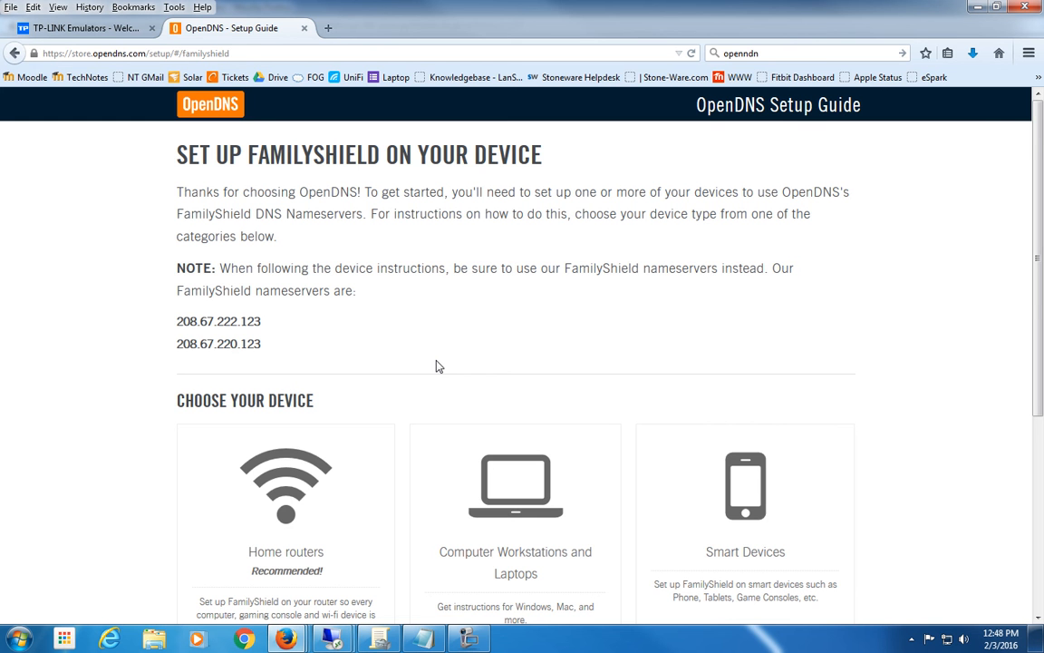
mouse_move(793, 372)
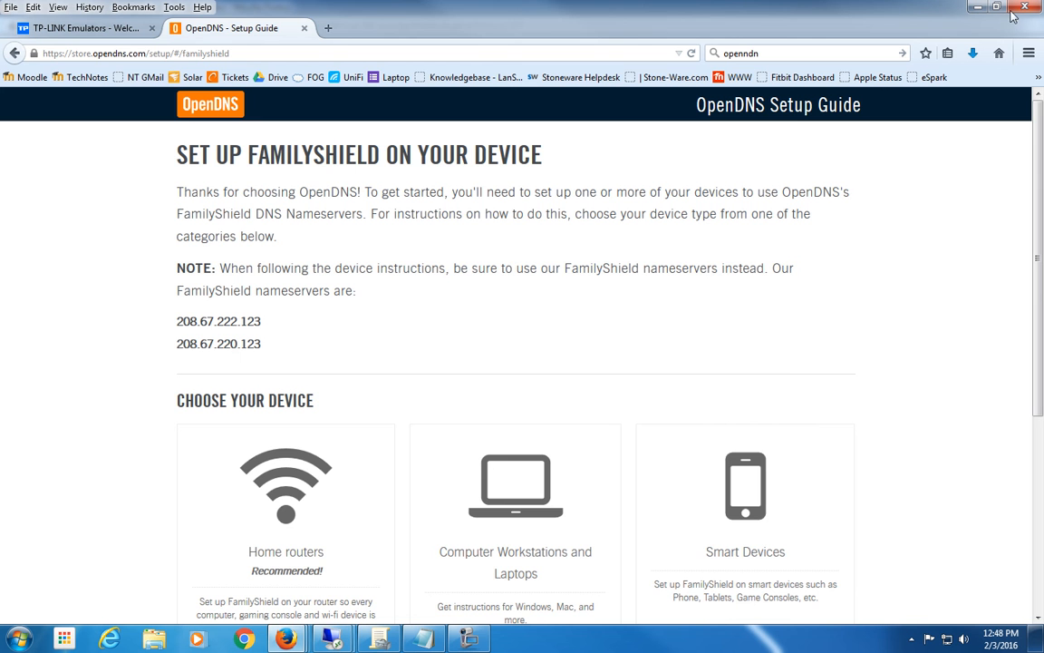
mouse_move(699, 229)
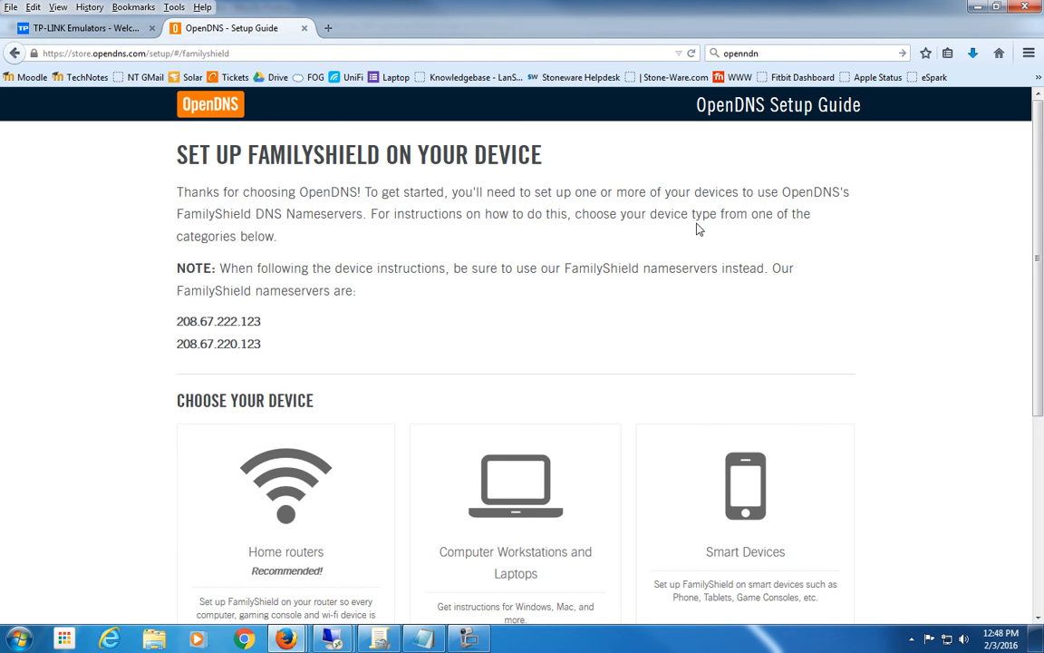
- Browse the home router configuration articles, then view the TP-LINK Emulators model list
left_click(286, 498)
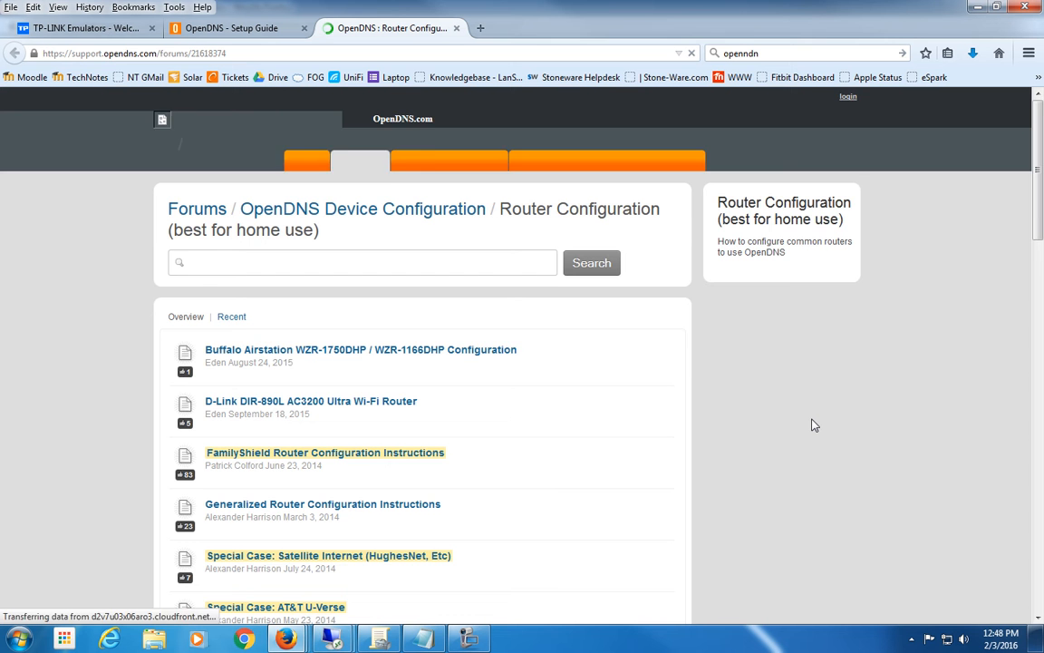
scroll("down", 3)
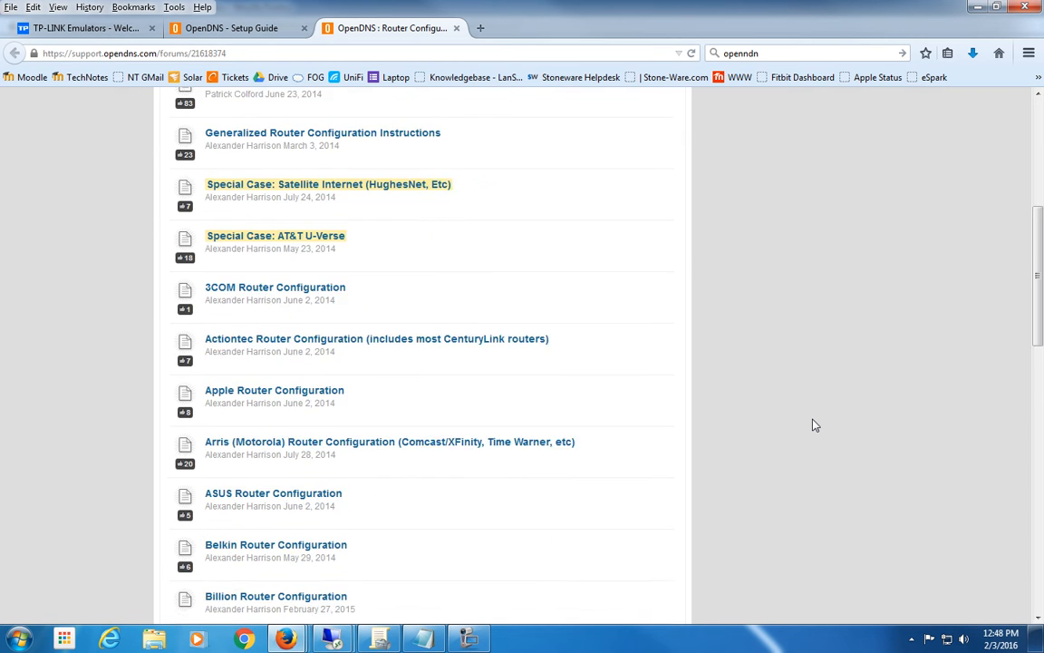
scroll("down", 3)
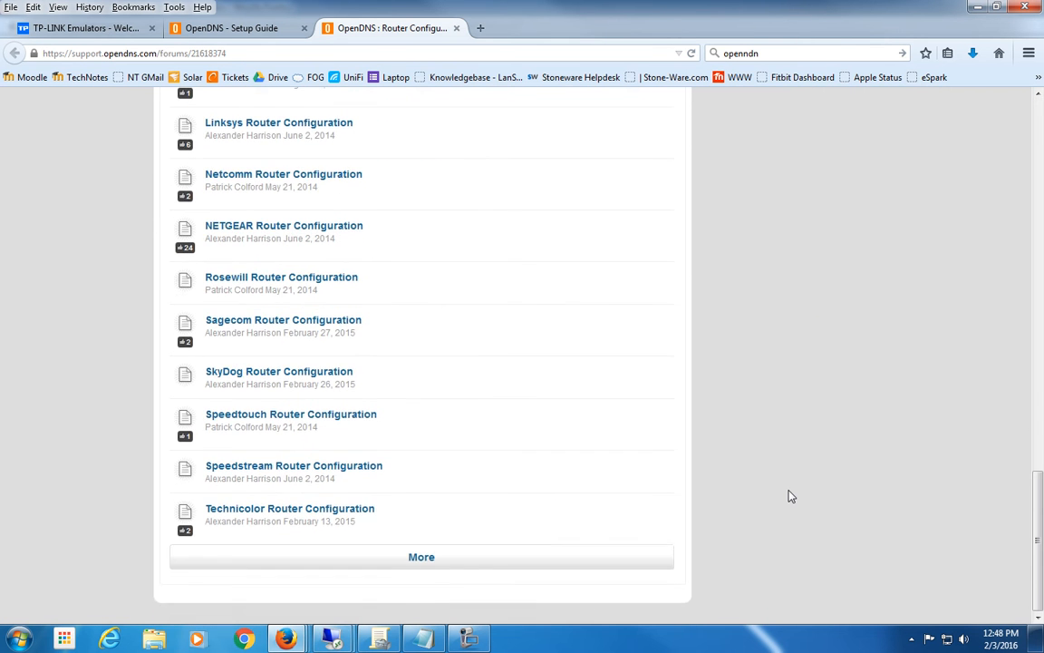
scroll("up", 3)
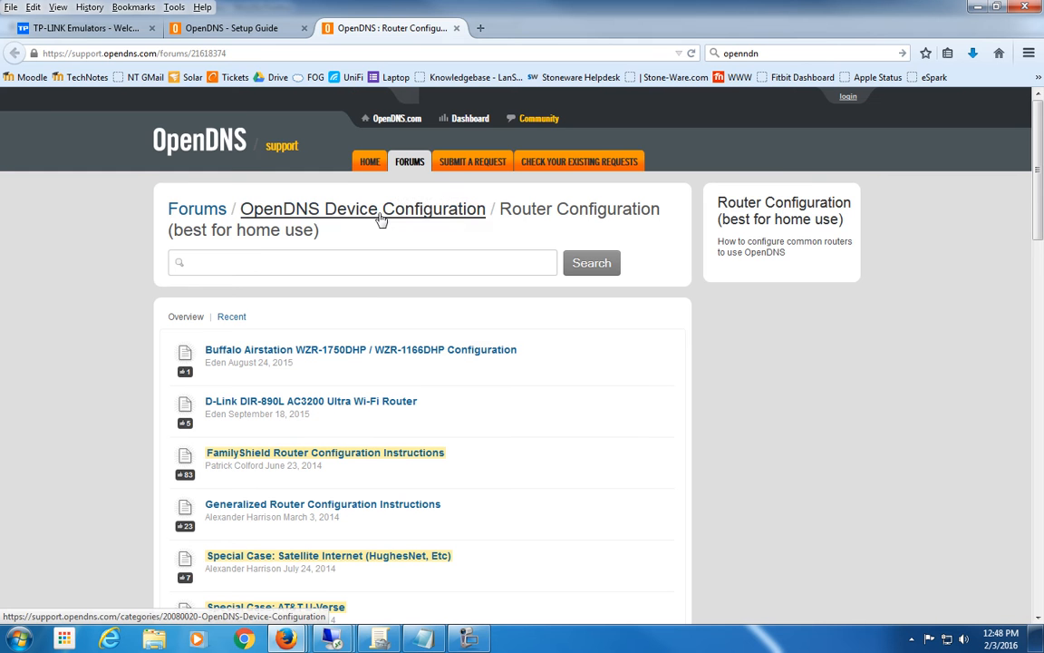
left_click(81, 28)
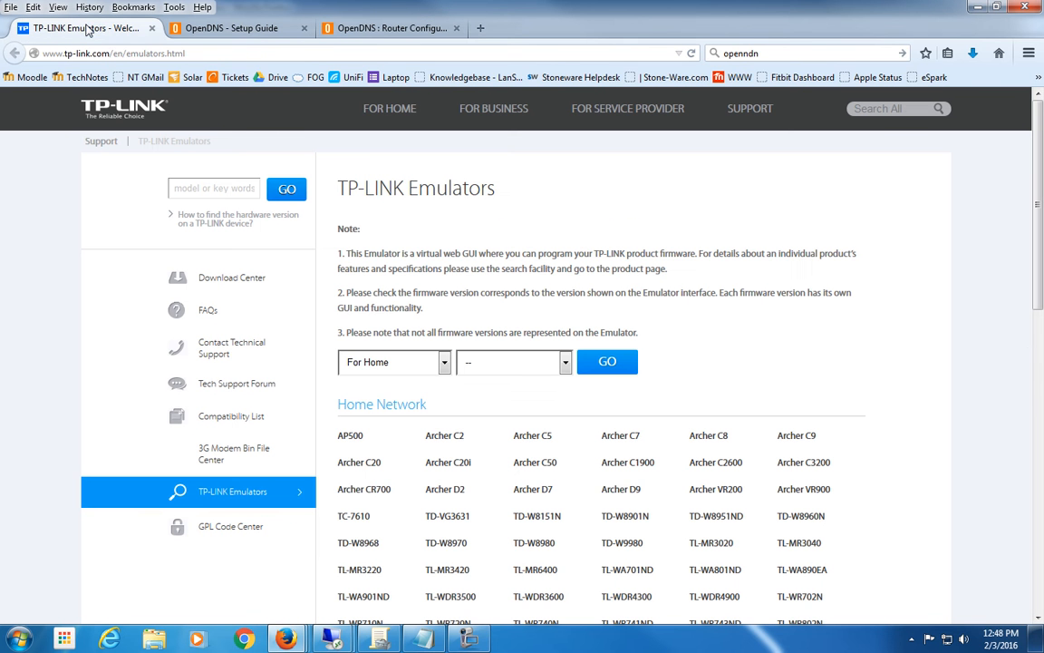
mouse_move(965, 335)
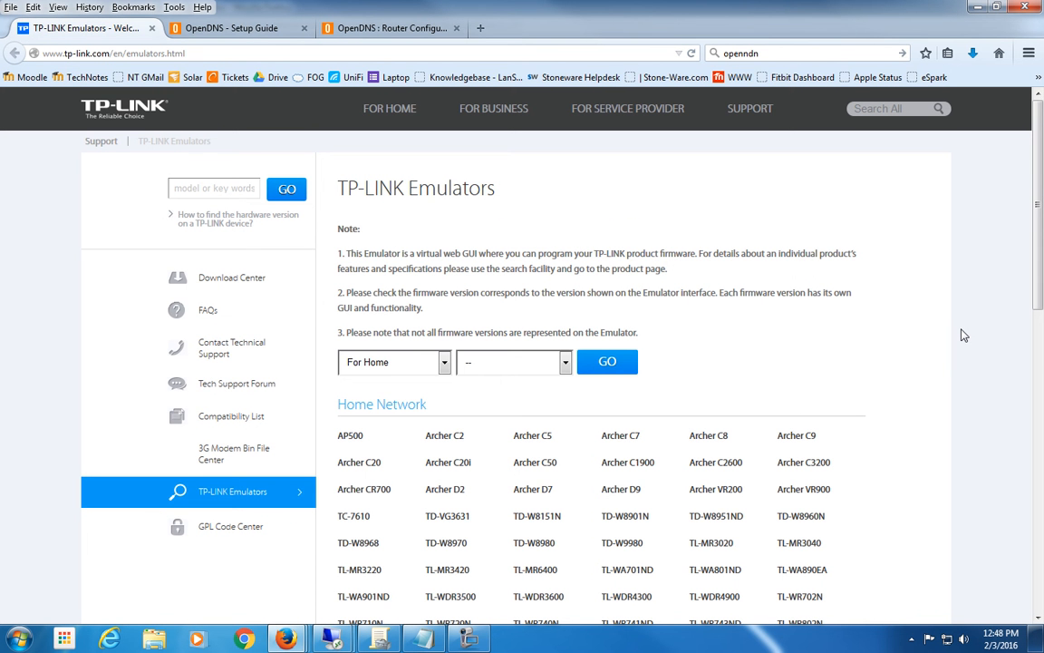
mouse_move(866, 357)
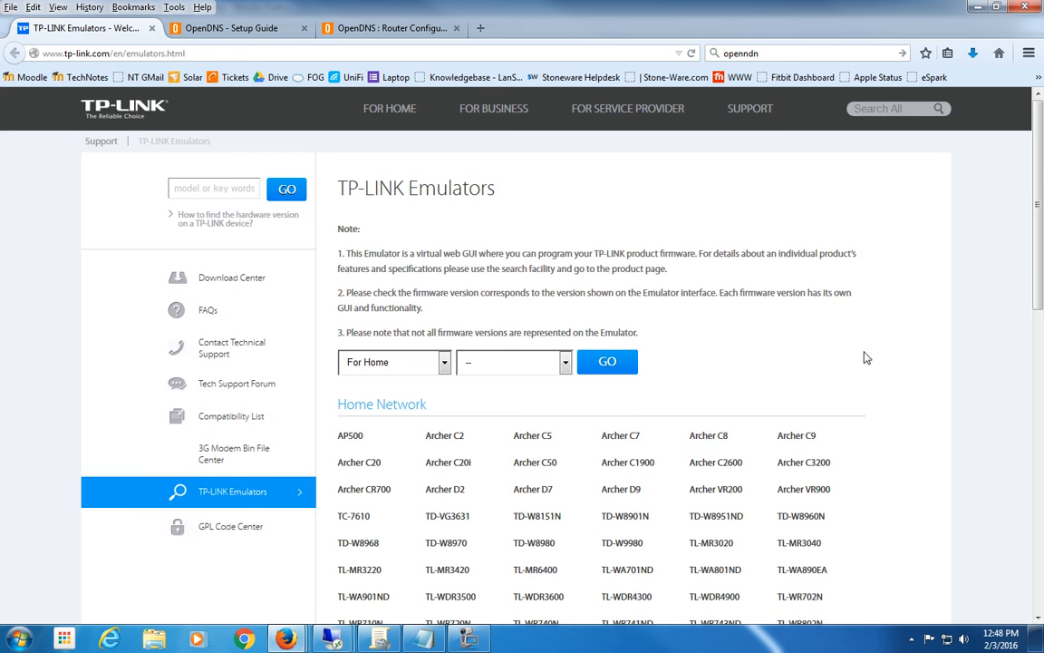
scroll("down", 3)
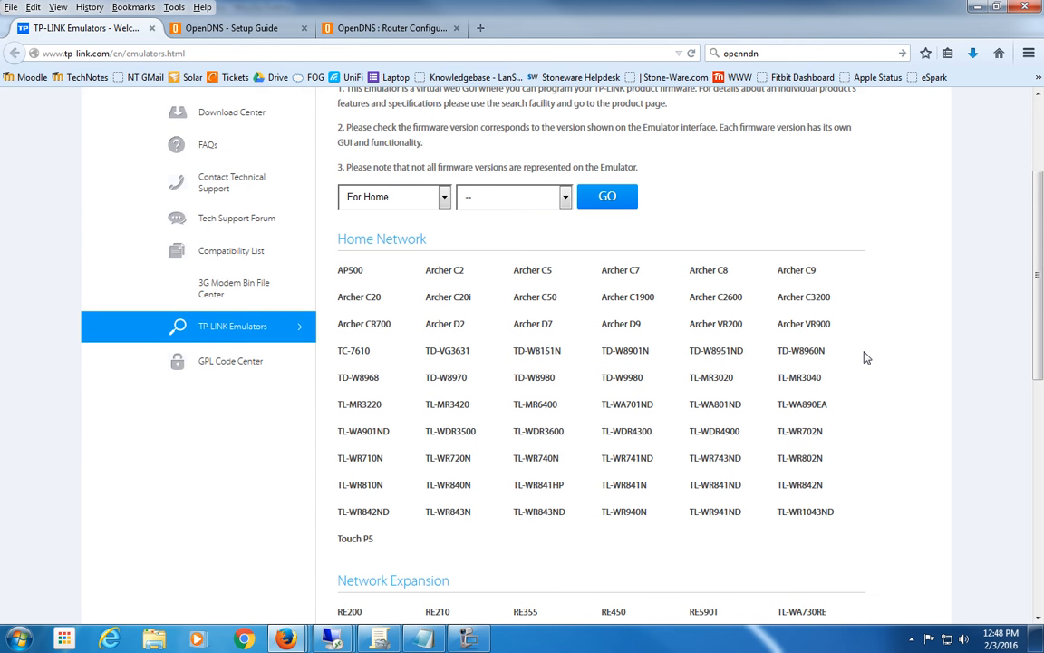
mouse_move(880, 352)
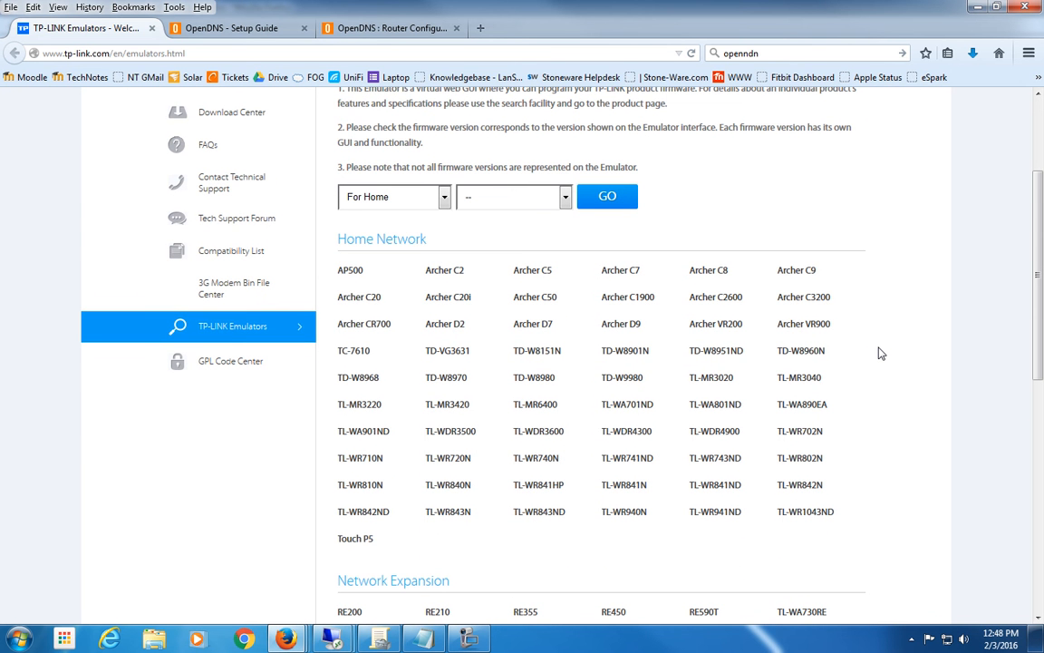
mouse_move(796, 270)
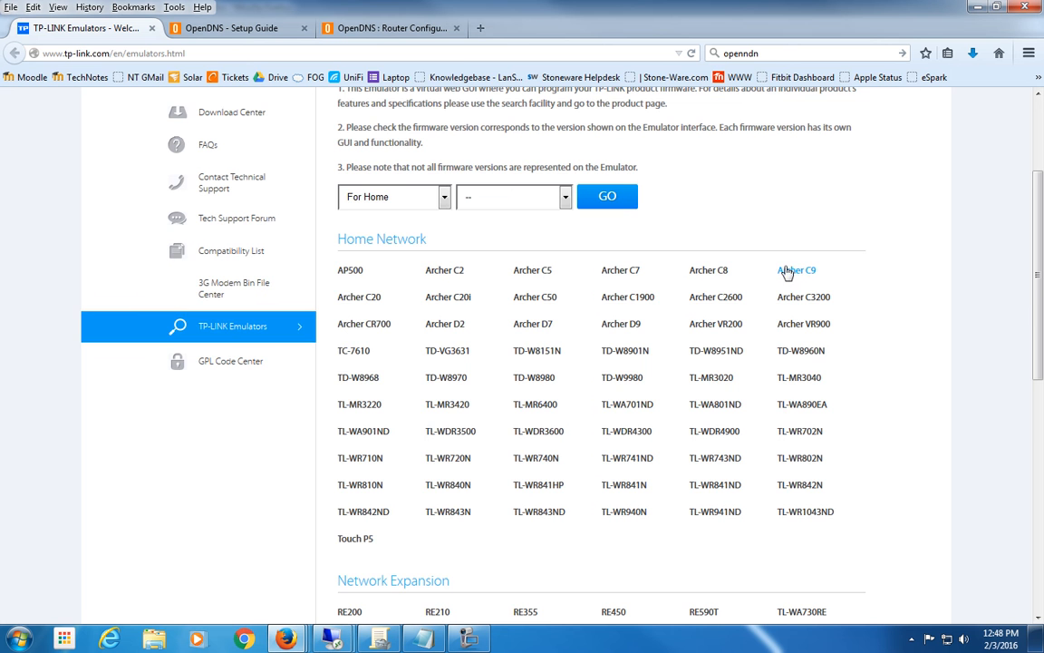
- Open the Archer C7 router emulator from the TP-LINK emulator list
left_click(708, 269)
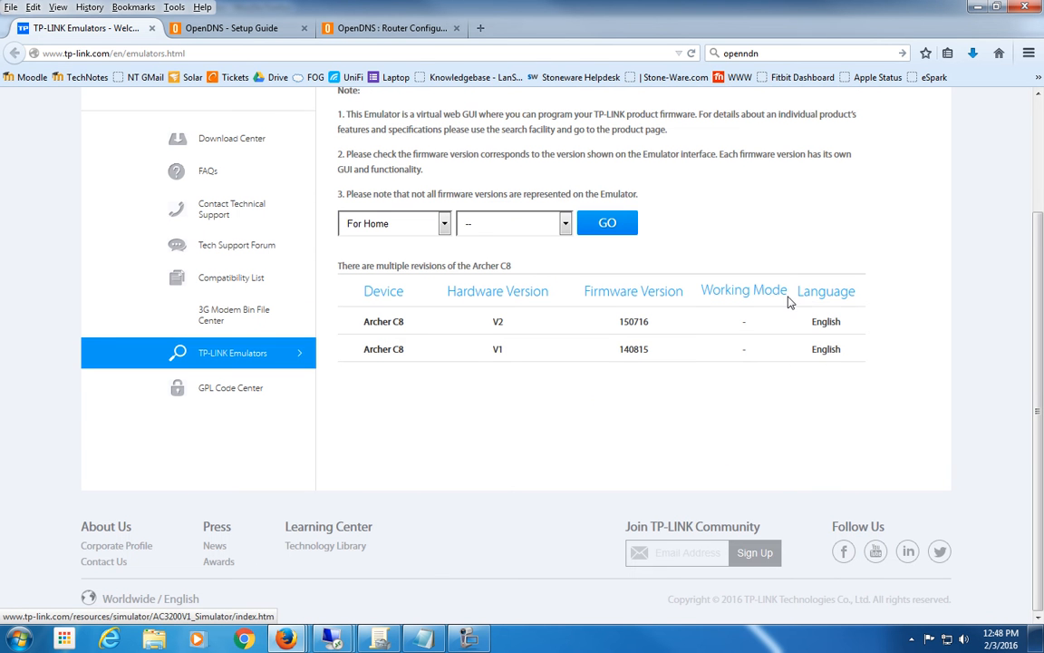
mouse_move(285, 296)
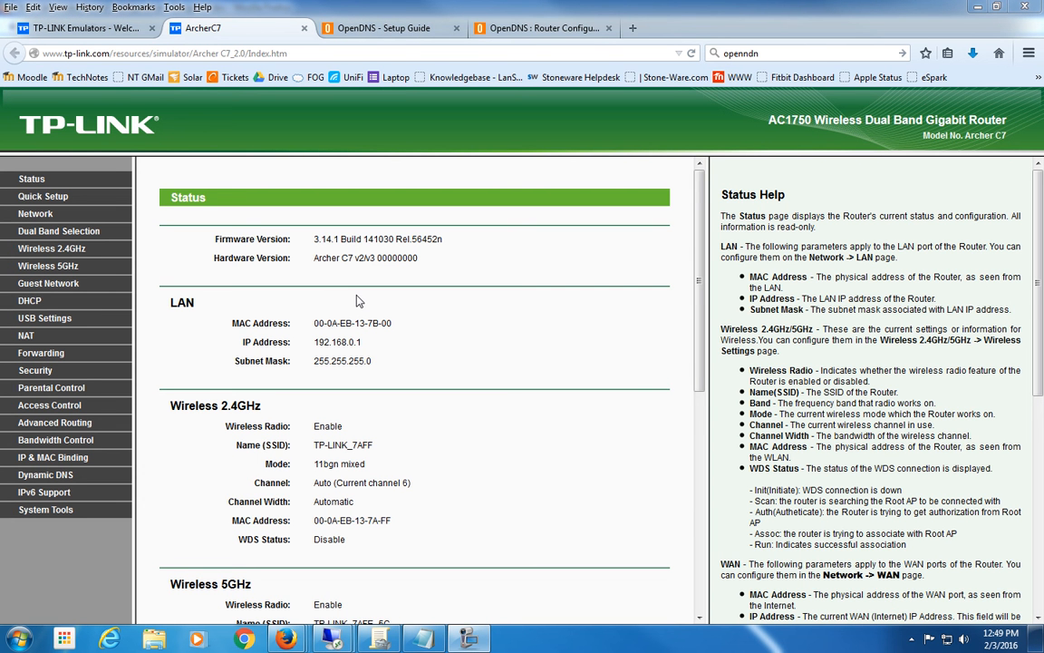
mouse_move(433, 405)
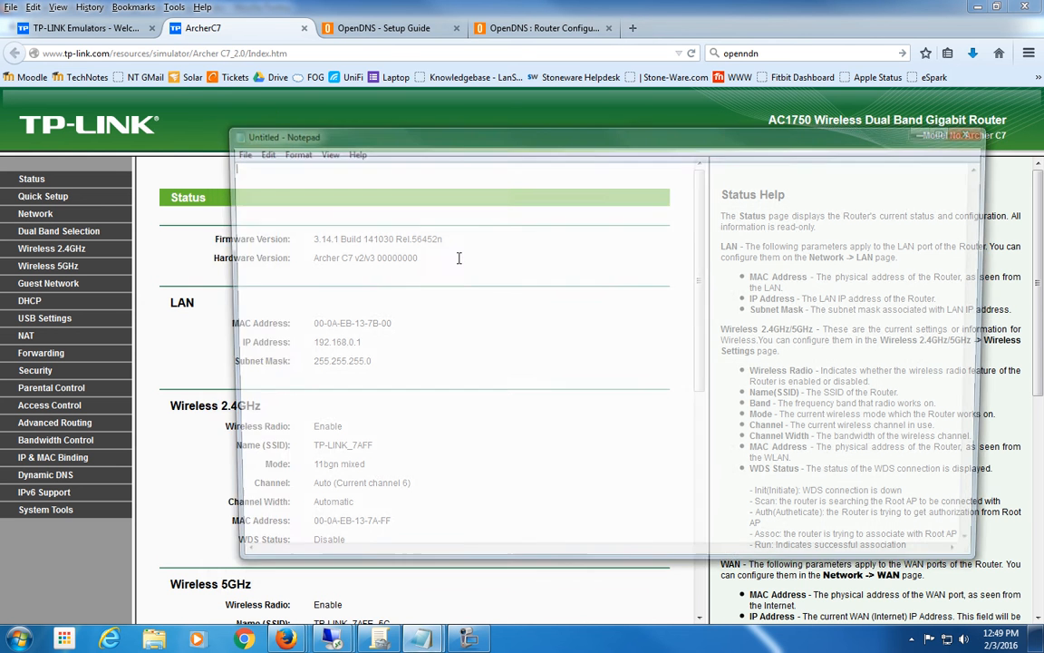
- Note 192.168.0.1 and 192.168.0.254 on separate Notepad lines, then hide Notepad
type("192")
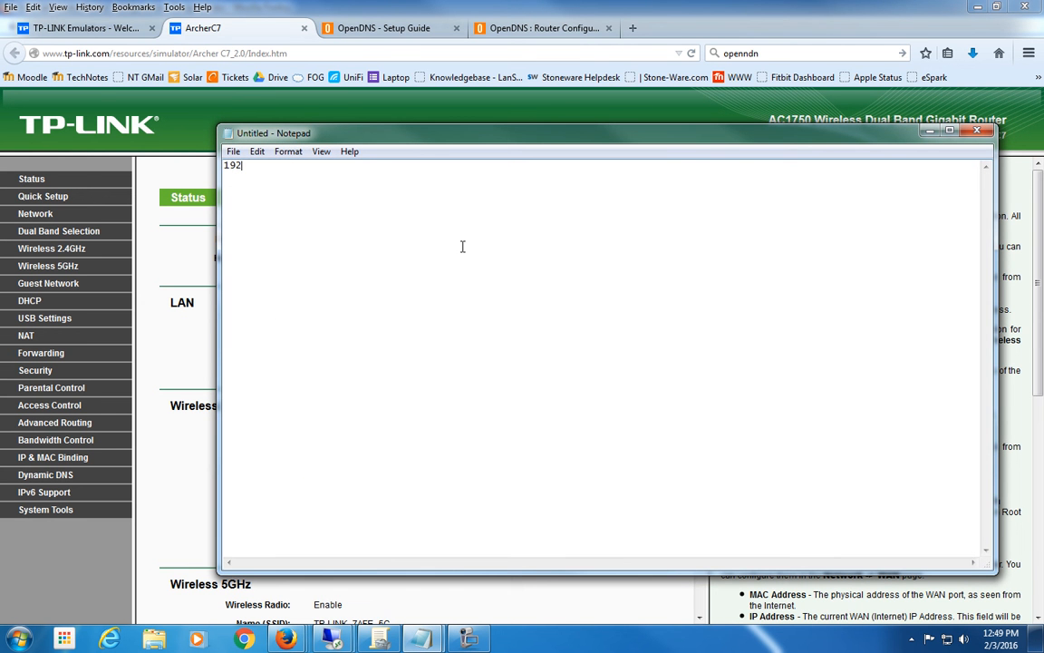
type(".")
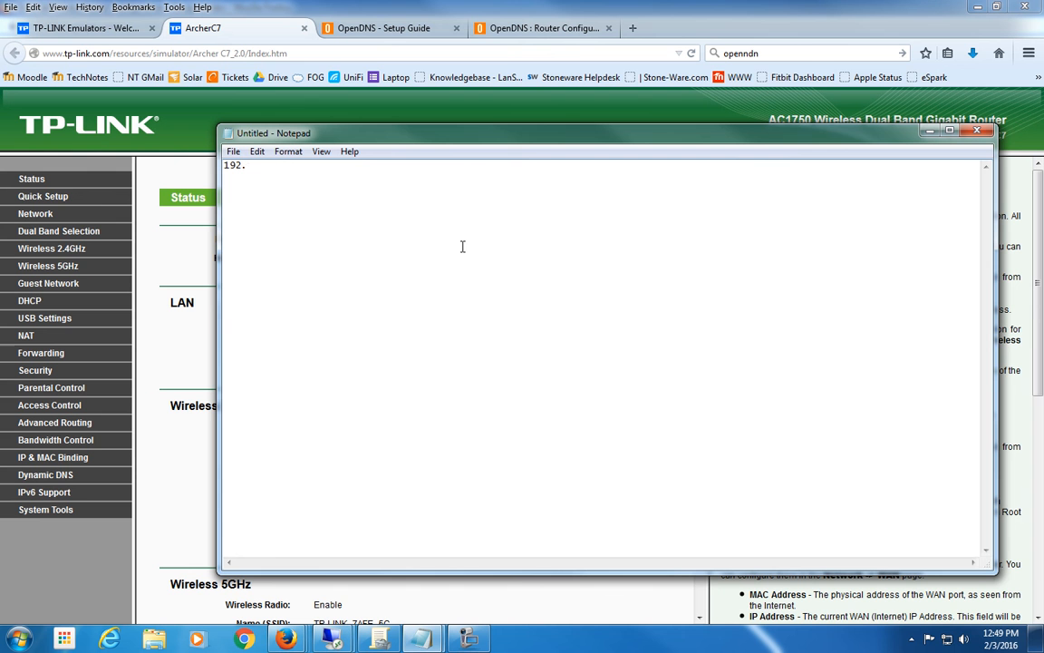
type("168.0")
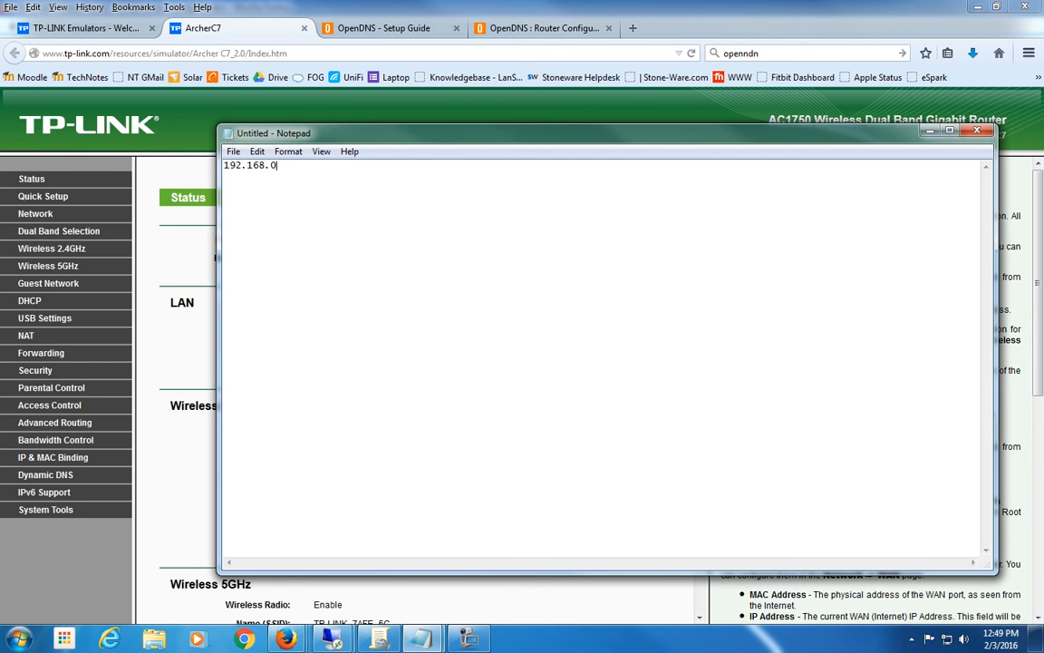
type("1")
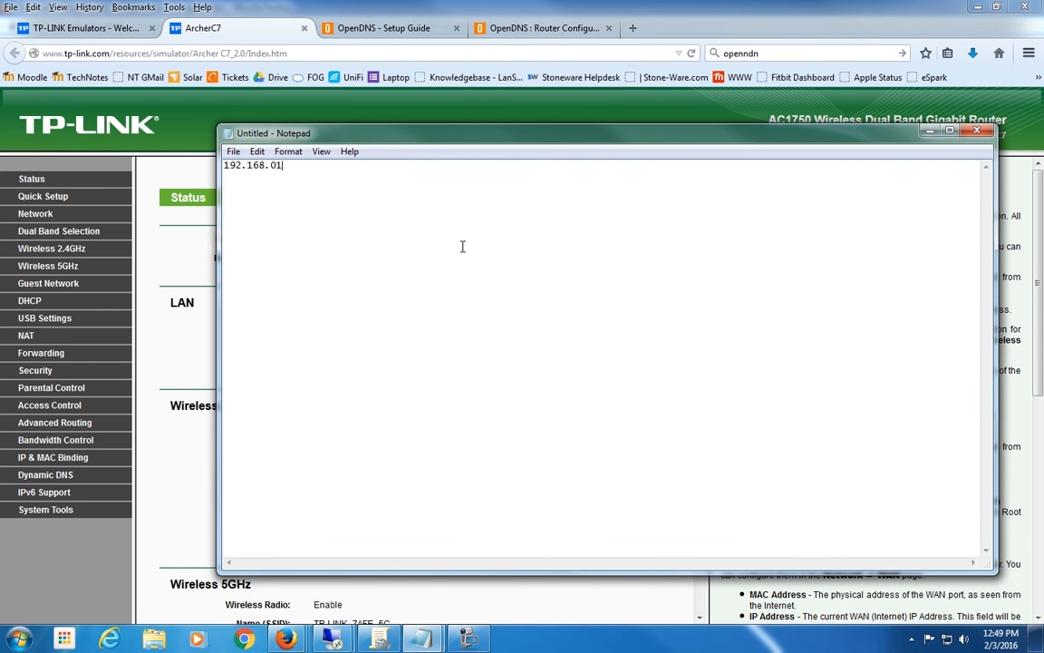
type(".")
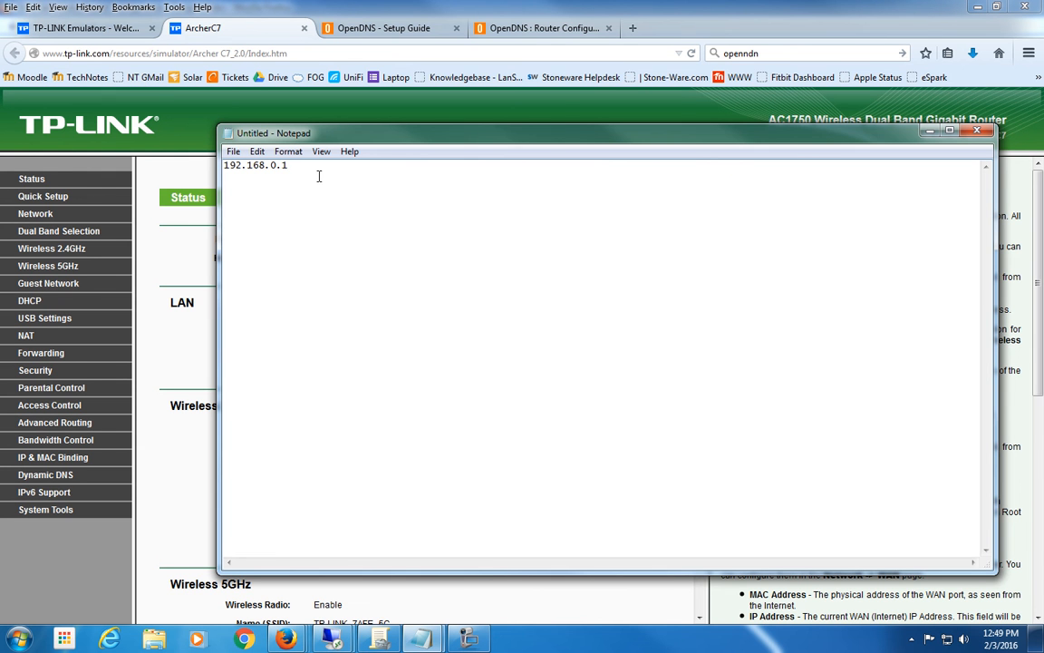
triple_click(256, 165)
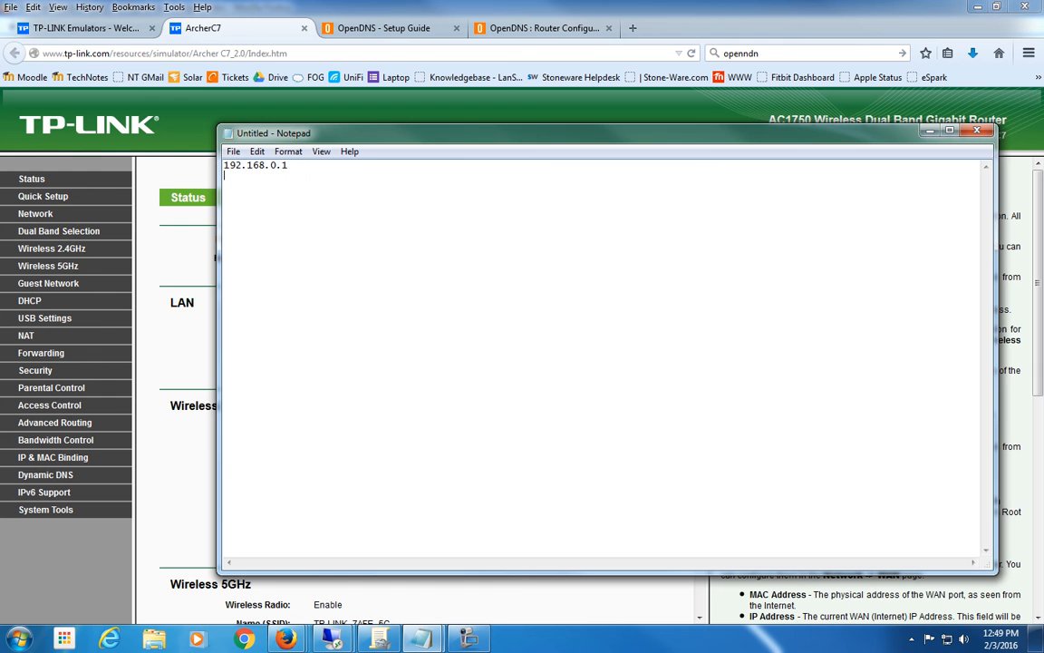
type("192.168.0.25")
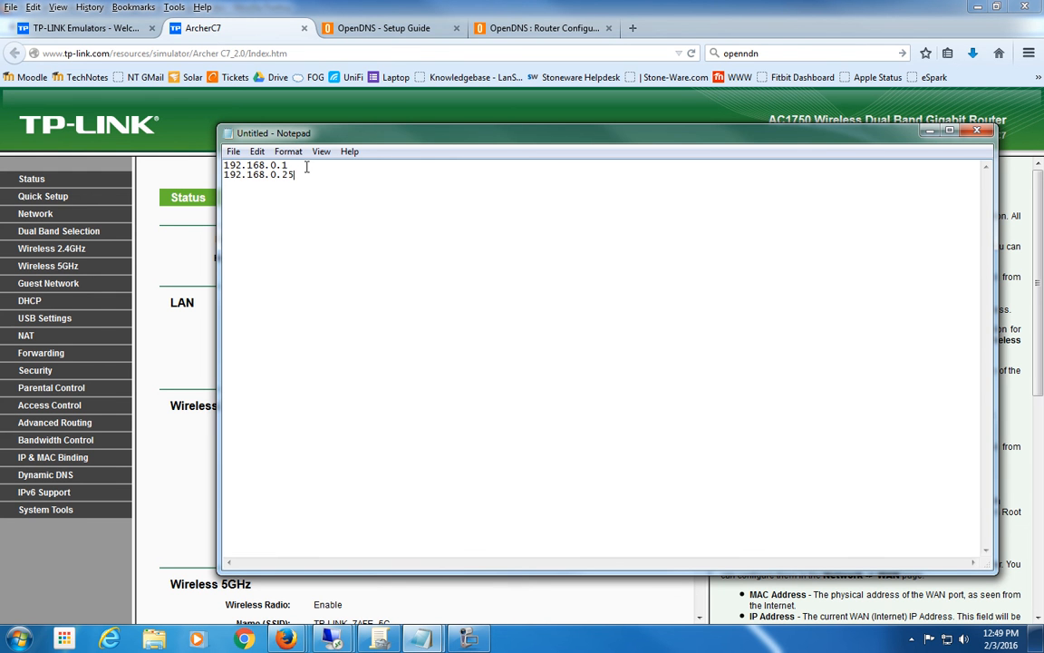
type("4")
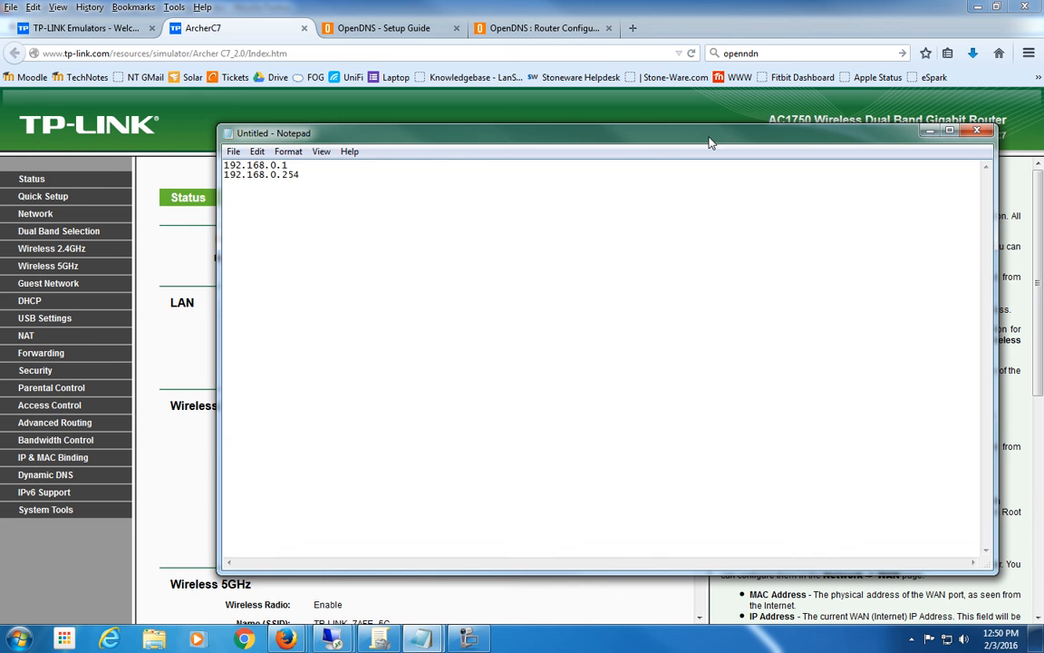
mouse_move(16, 638)
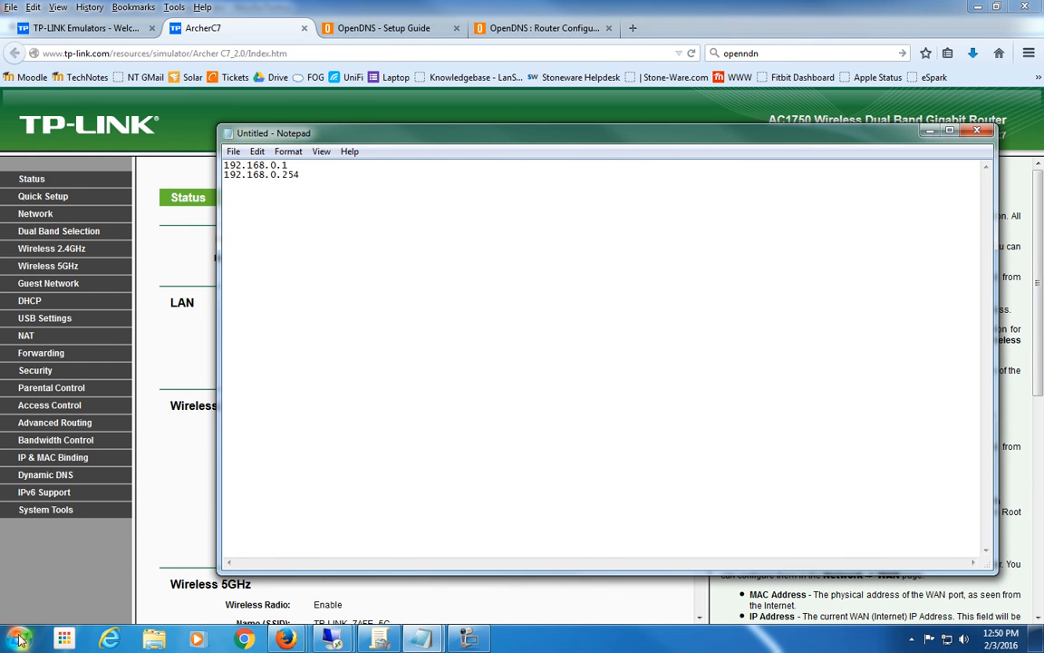
left_click(18, 639)
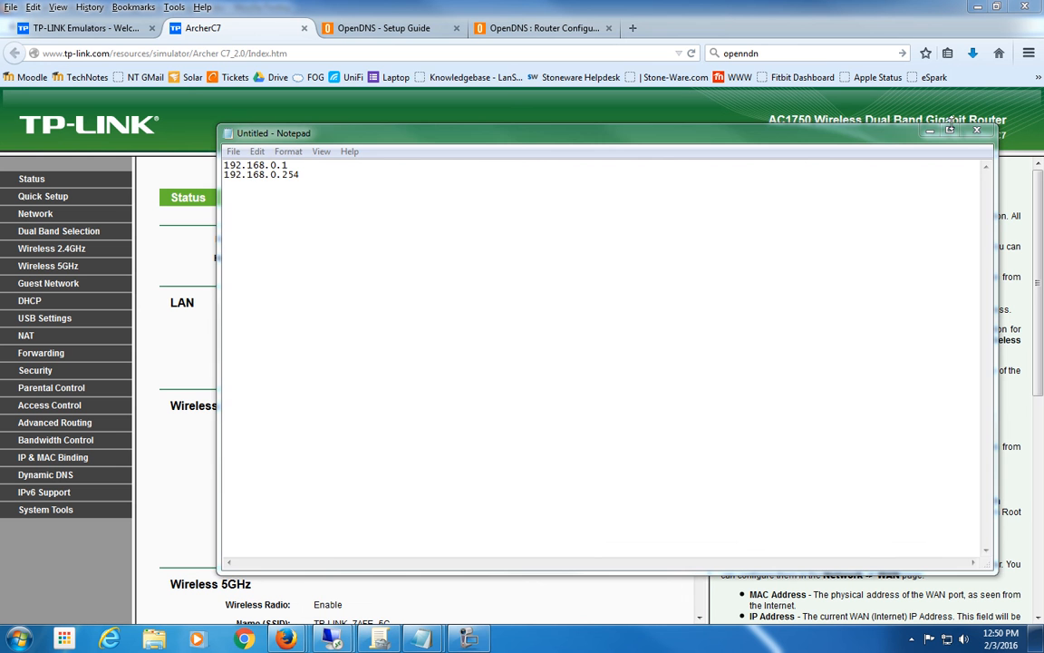
left_click(977, 133)
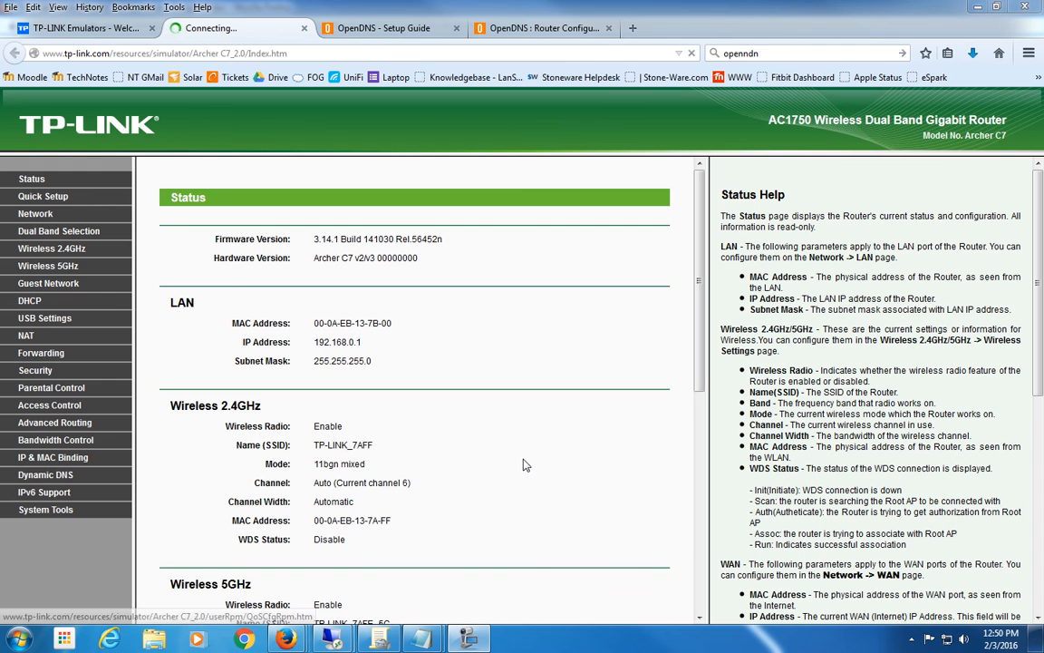
mouse_move(16, 639)
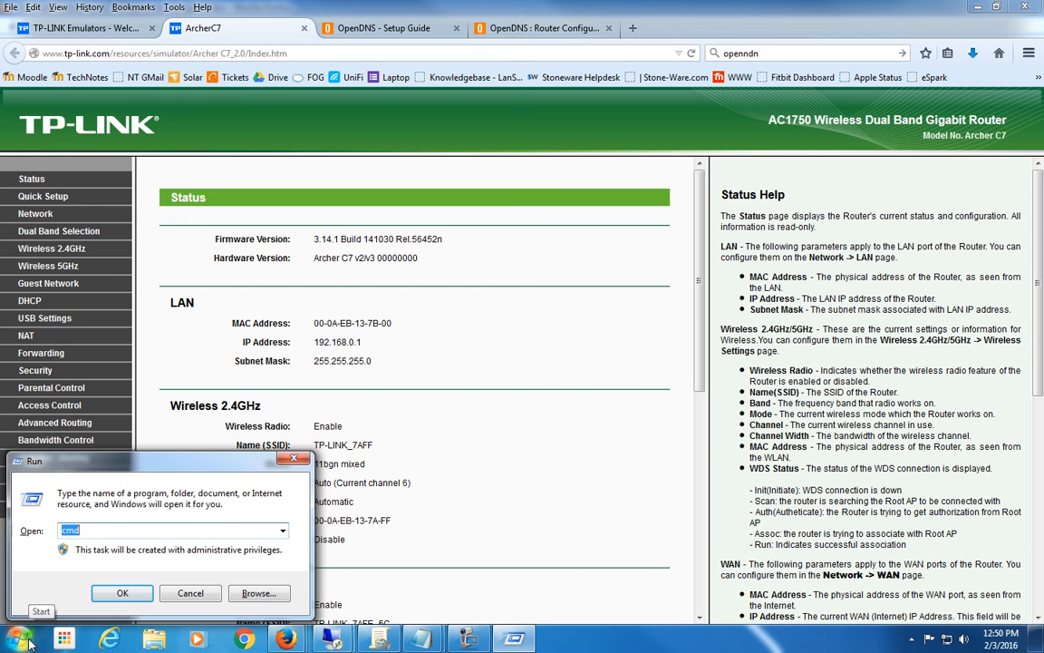
- Run ipconfig in Command Prompt to see IPv4 10.66.6.16 and gateway 10.66.6.1
left_click(123, 593)
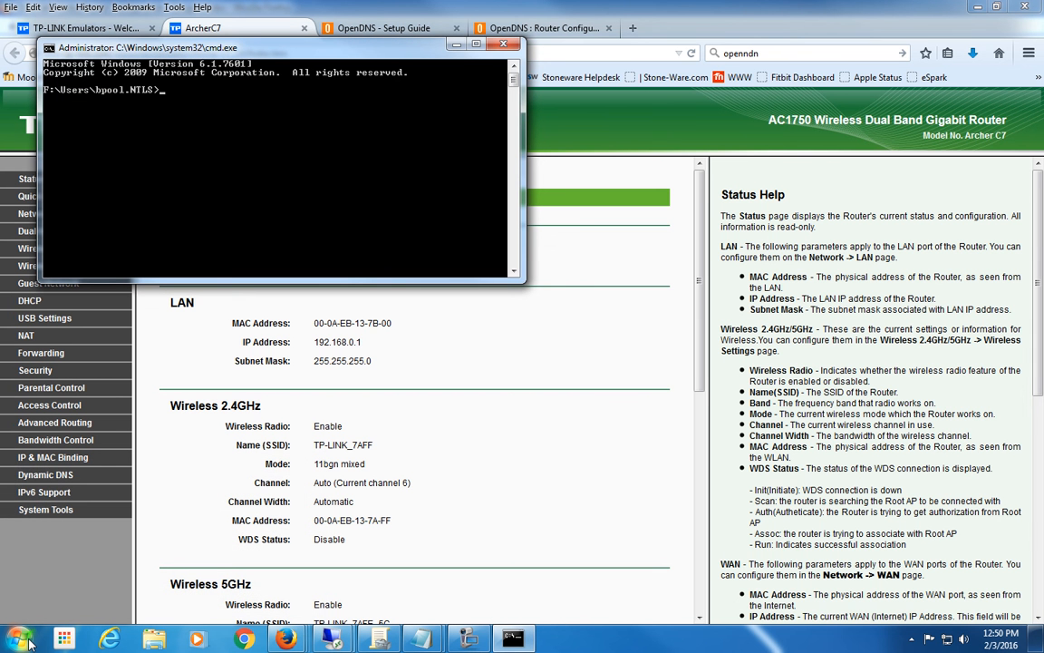
type("ipc")
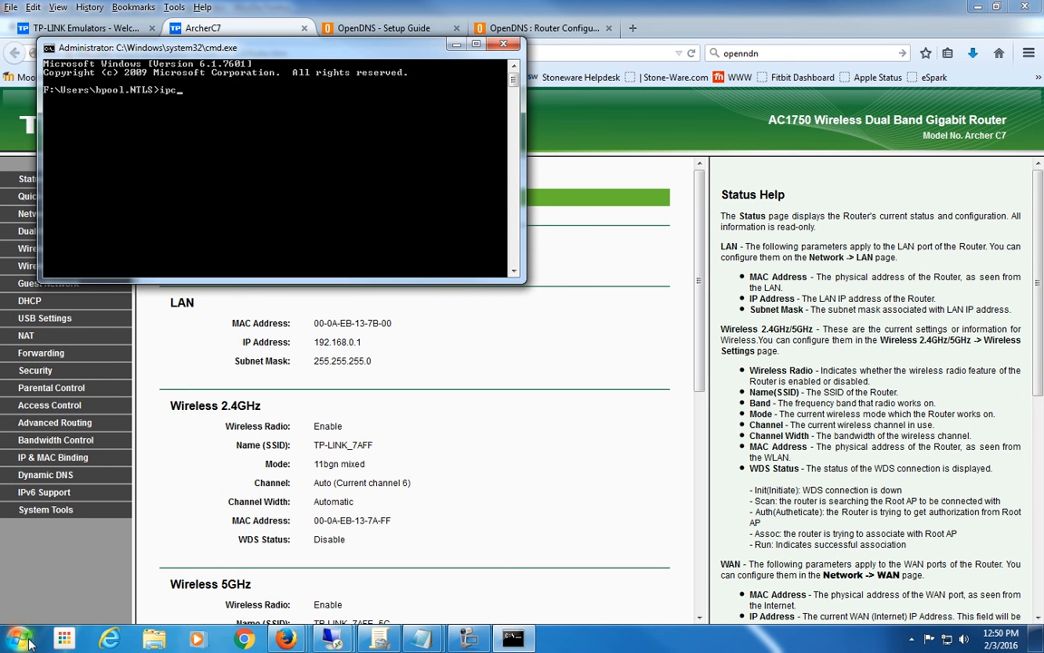
type("on")
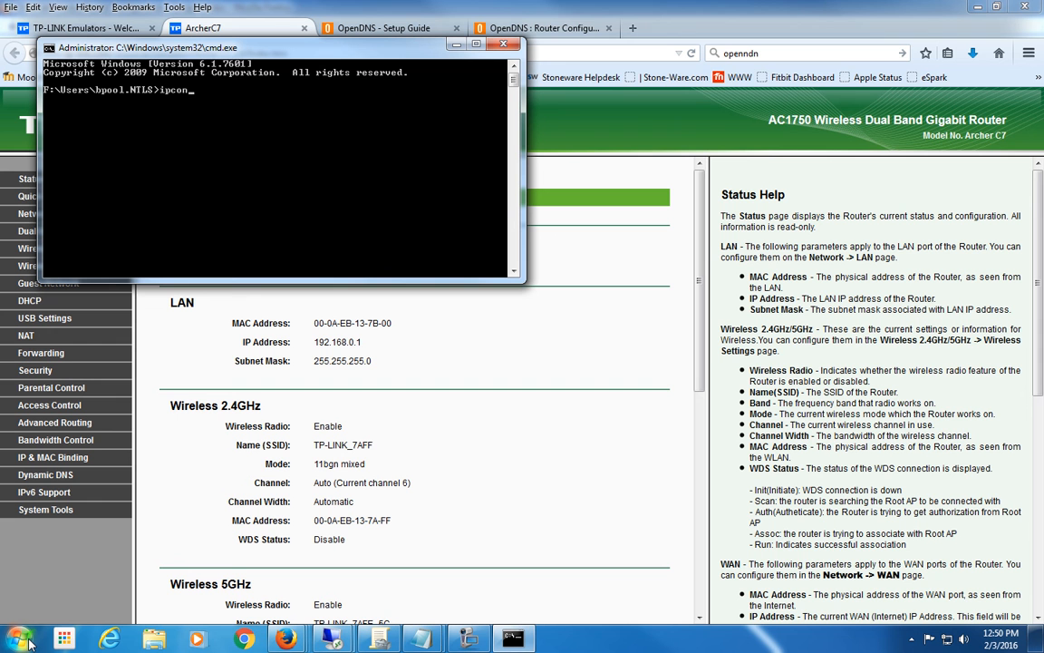
type("fig")
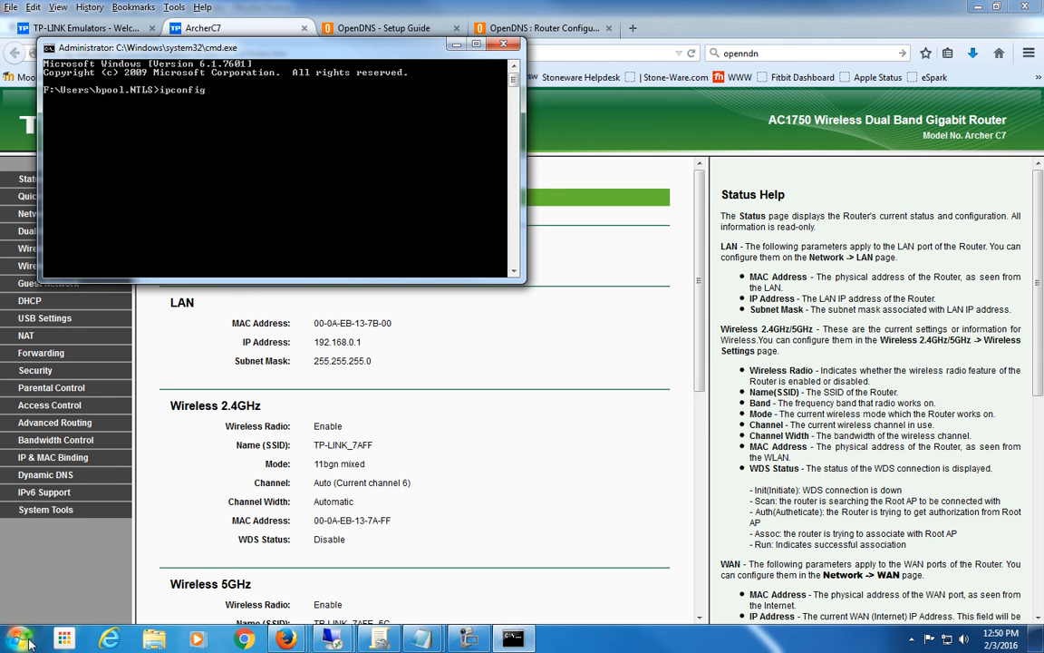
key("Return")
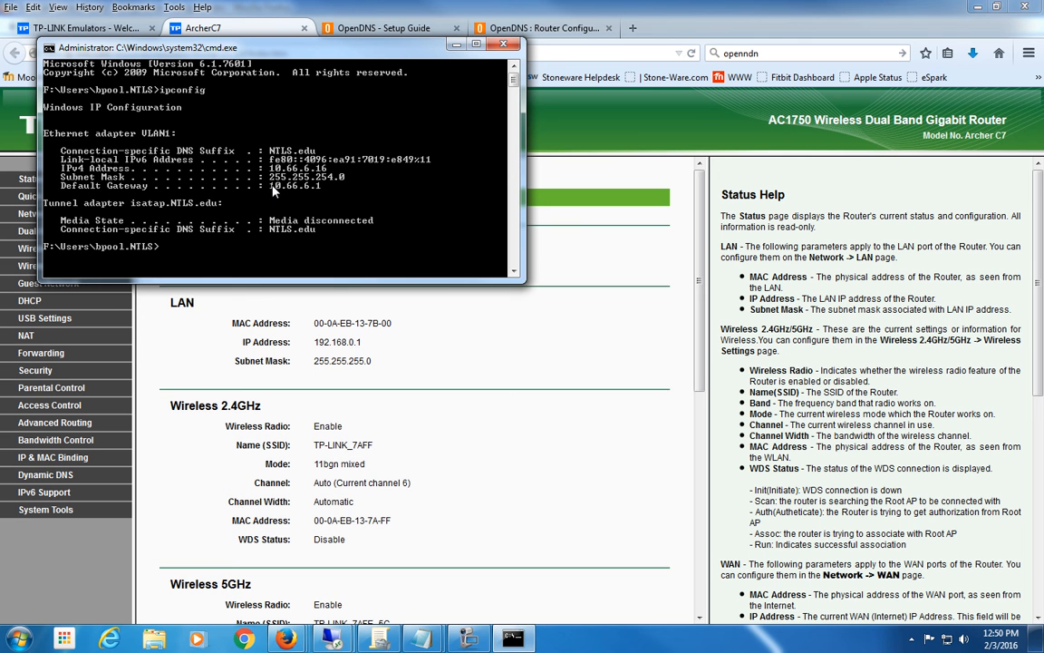
mouse_move(323, 194)
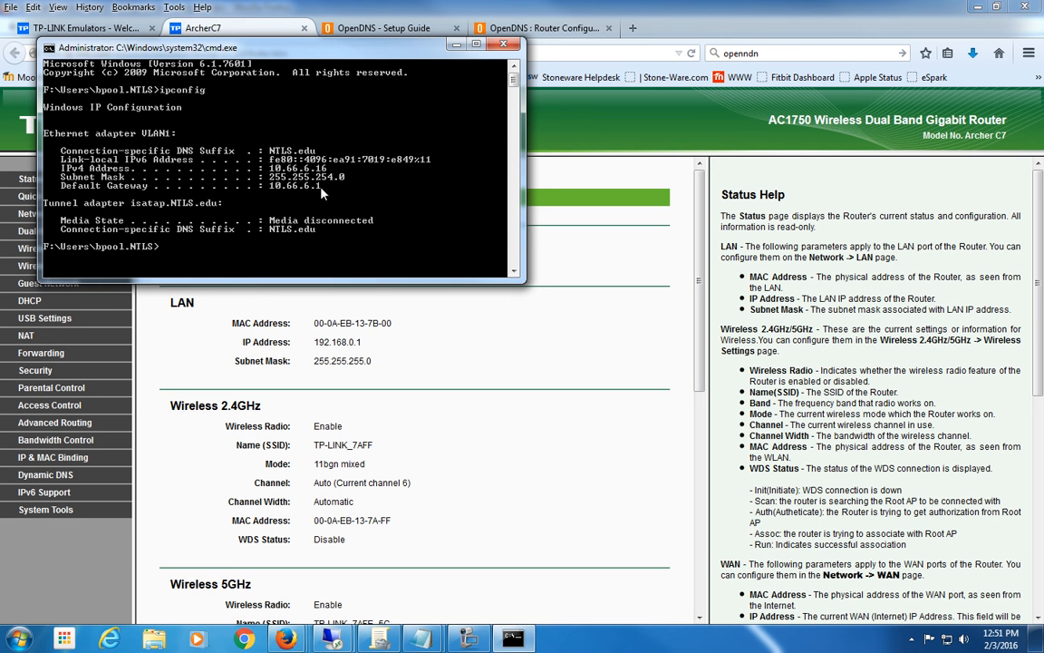
mouse_move(329, 197)
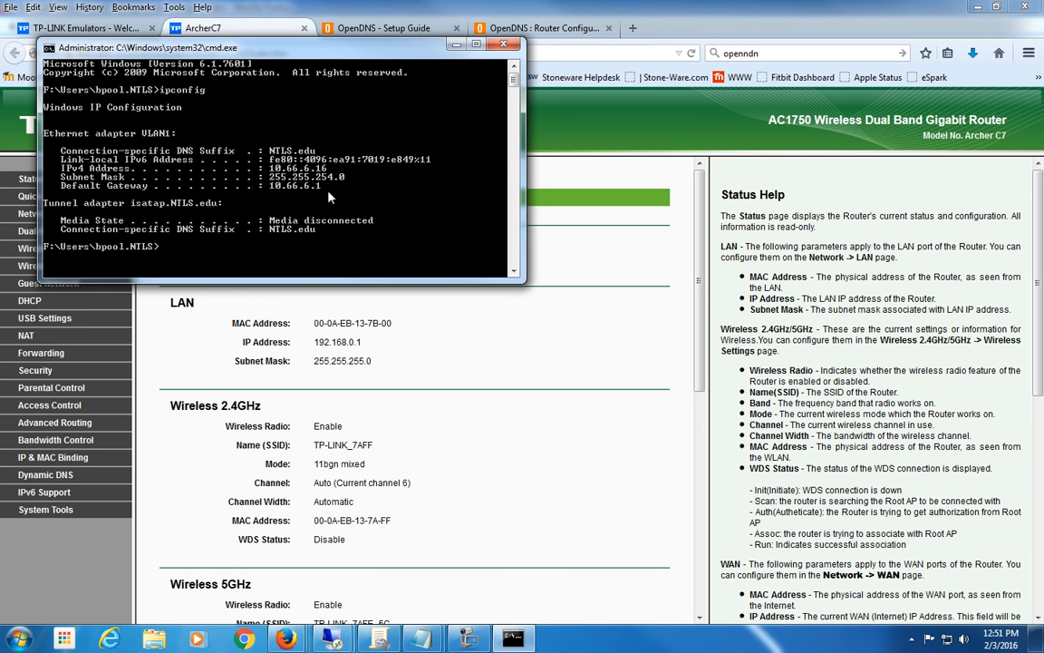
mouse_move(414, 58)
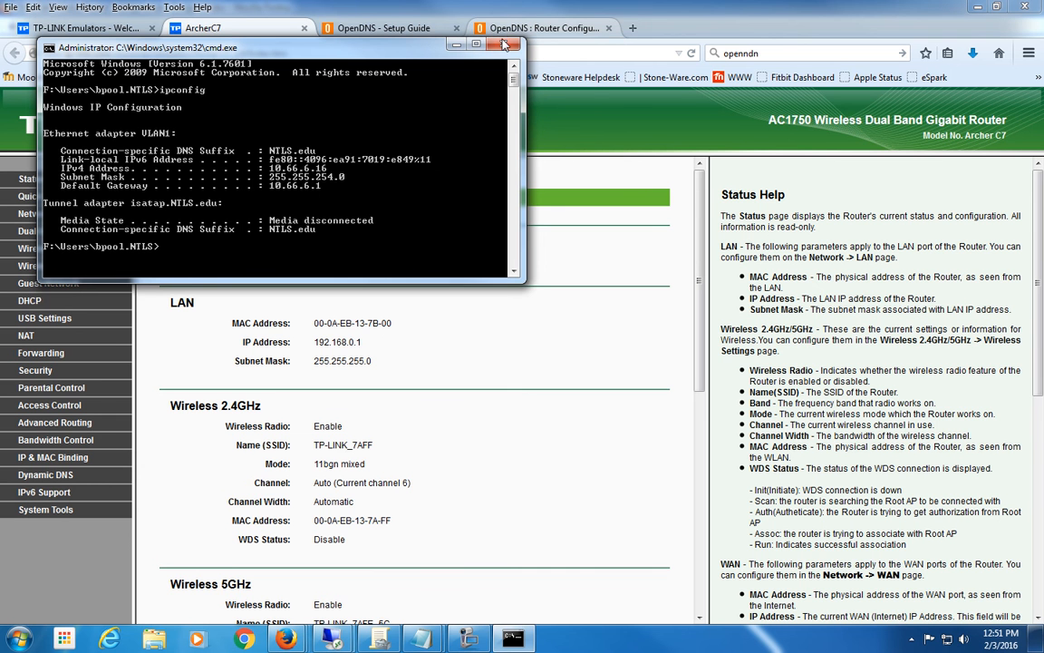
- Close Command Prompt and open the emulator's Network WAN settings page
left_click(504, 45)
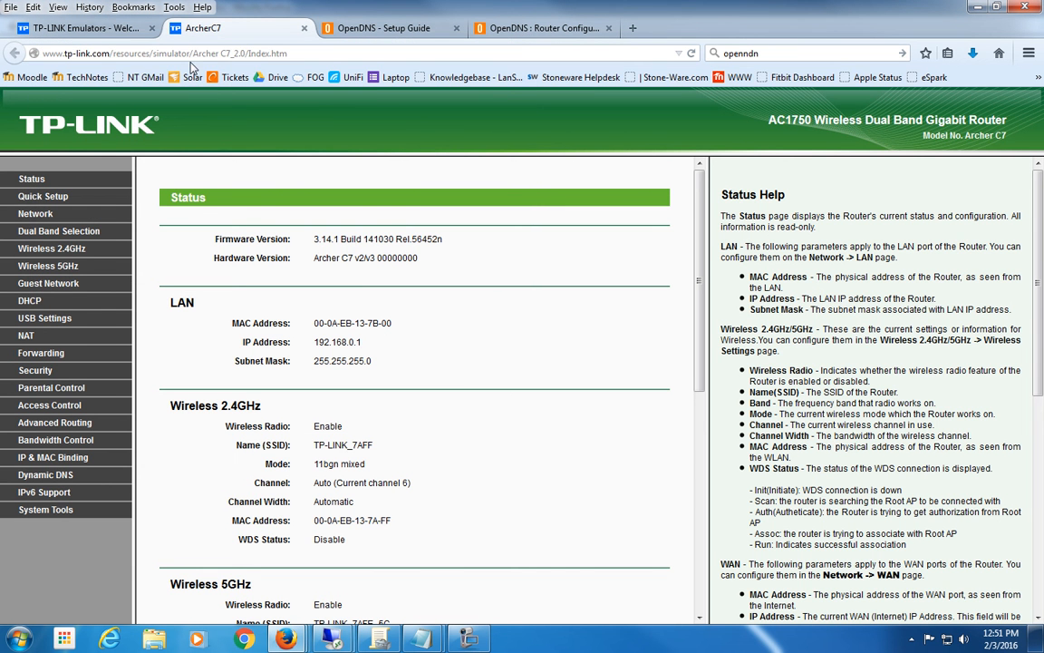
left_click(163, 52)
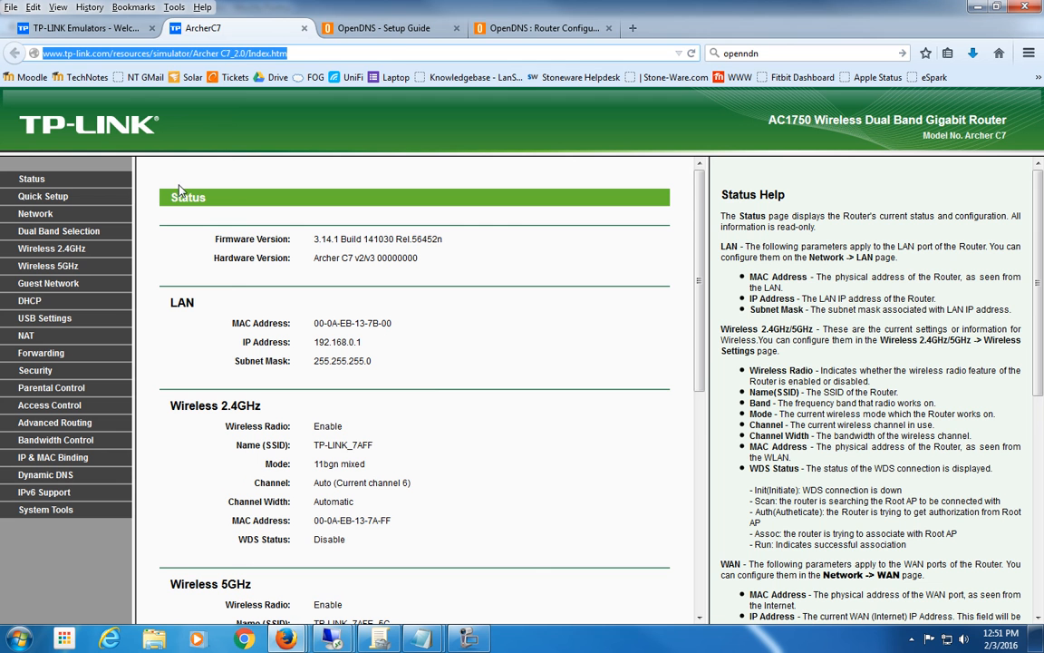
mouse_move(434, 375)
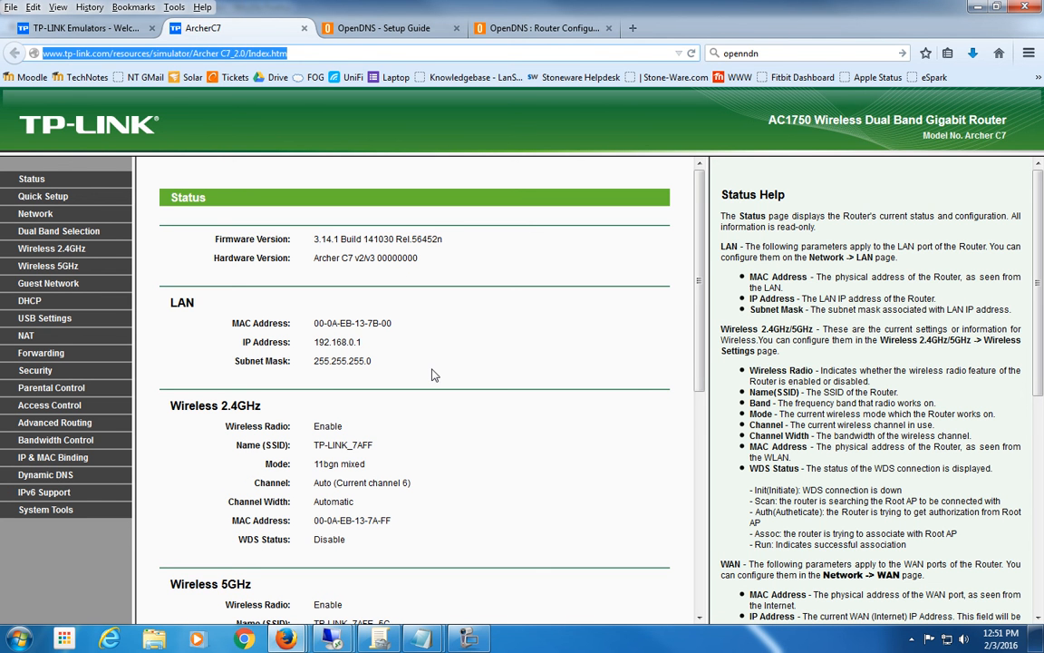
mouse_move(671, 310)
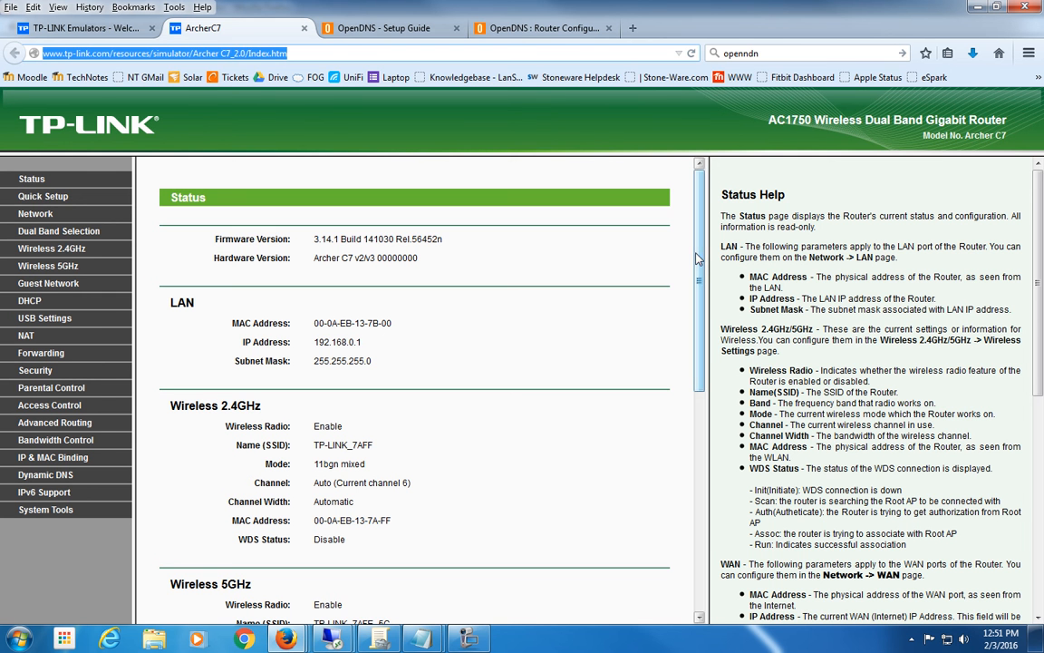
mouse_move(35, 213)
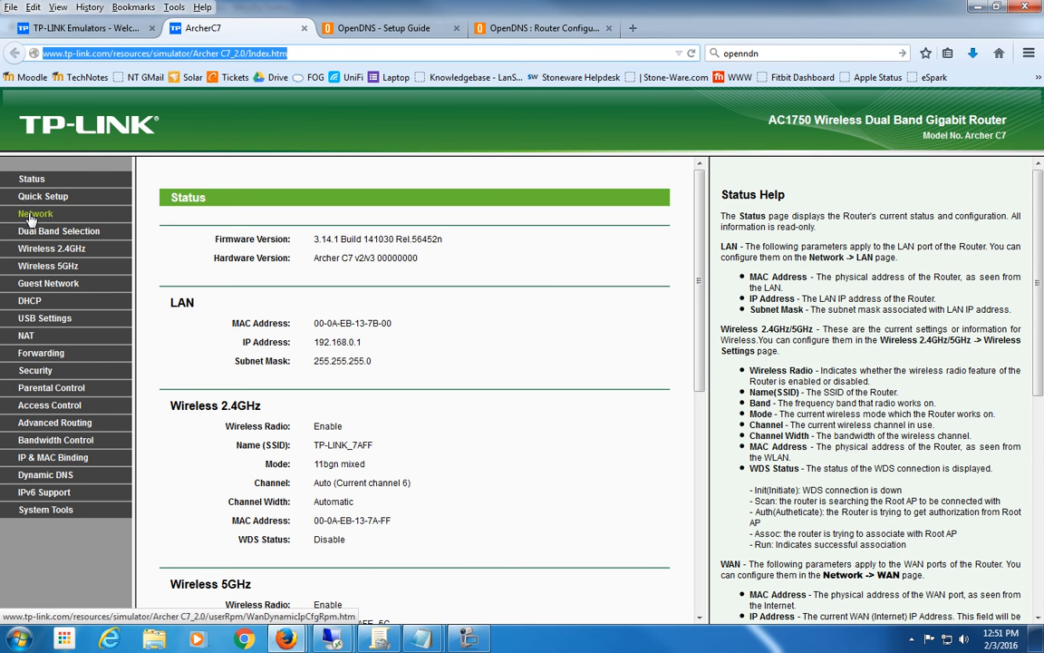
left_click(35, 213)
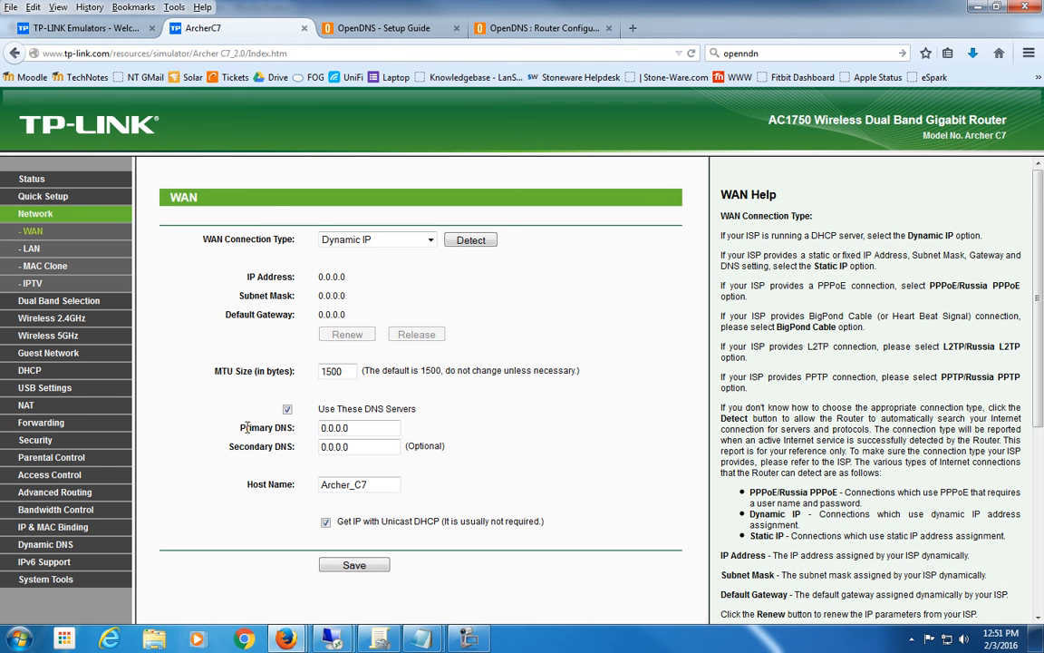
mouse_move(306, 458)
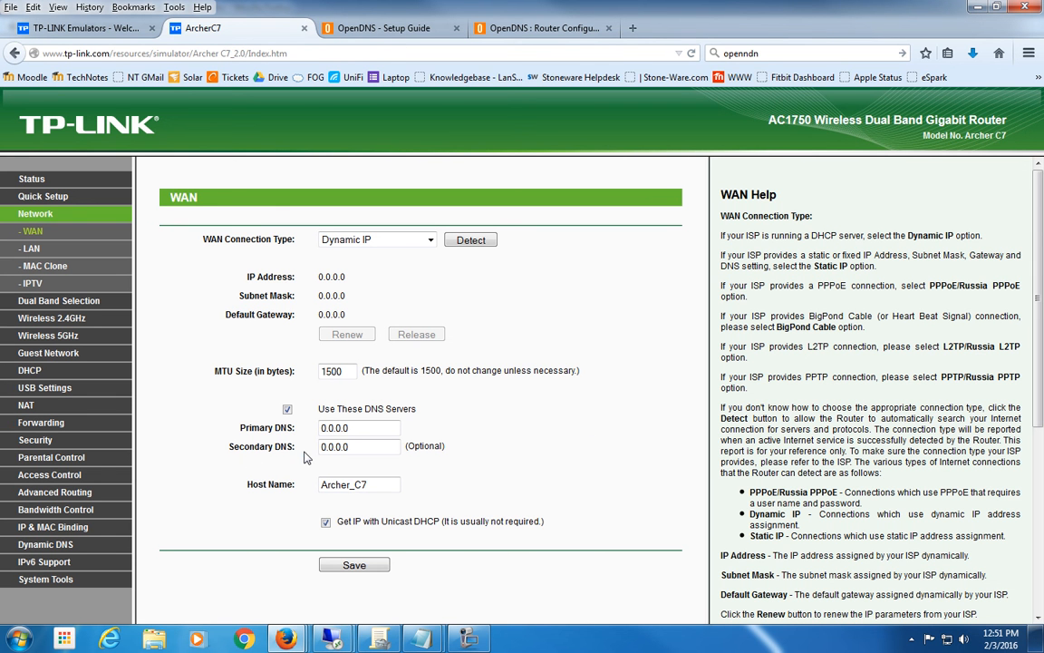
- Enter 208.67.222.123 and 208.67.220.123 as Primary and Secondary DNS and save
triple_click(358, 427)
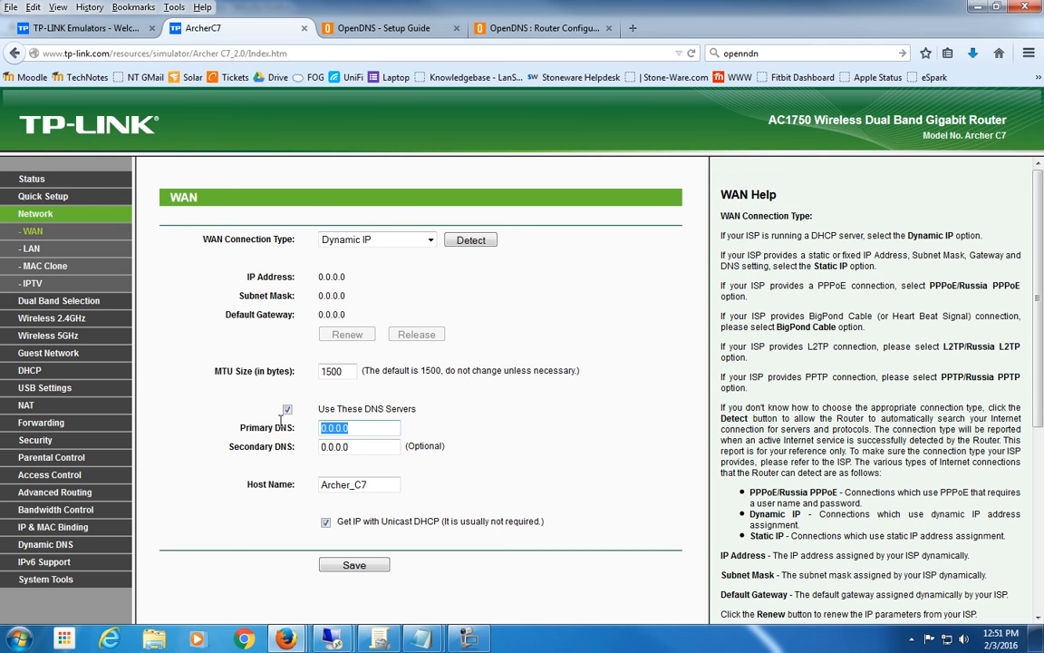
left_click(381, 28)
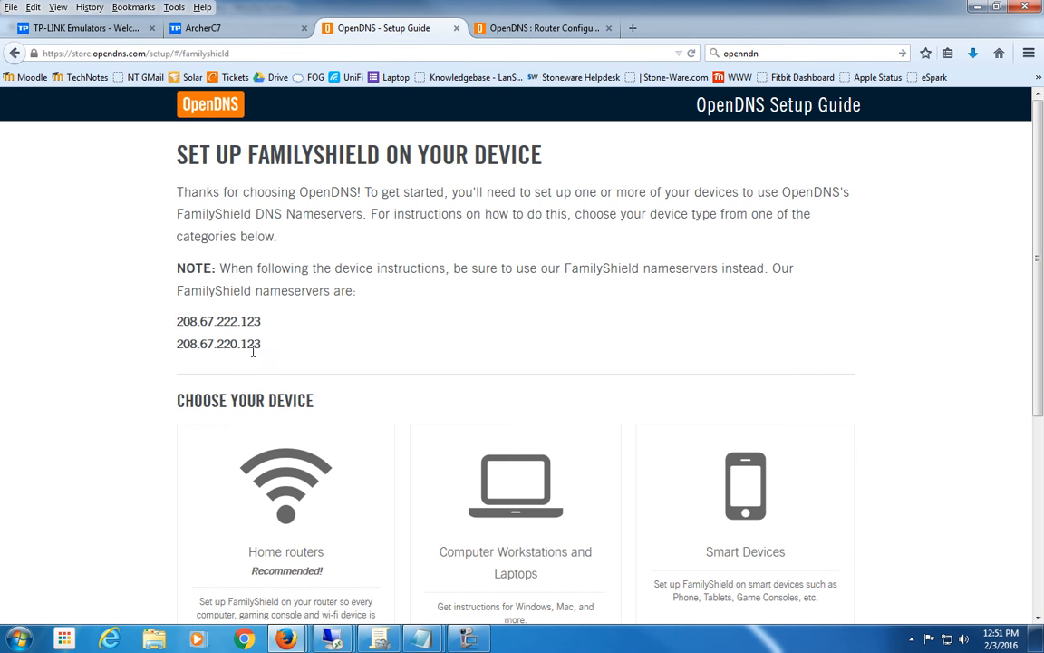
double_click(217, 321)
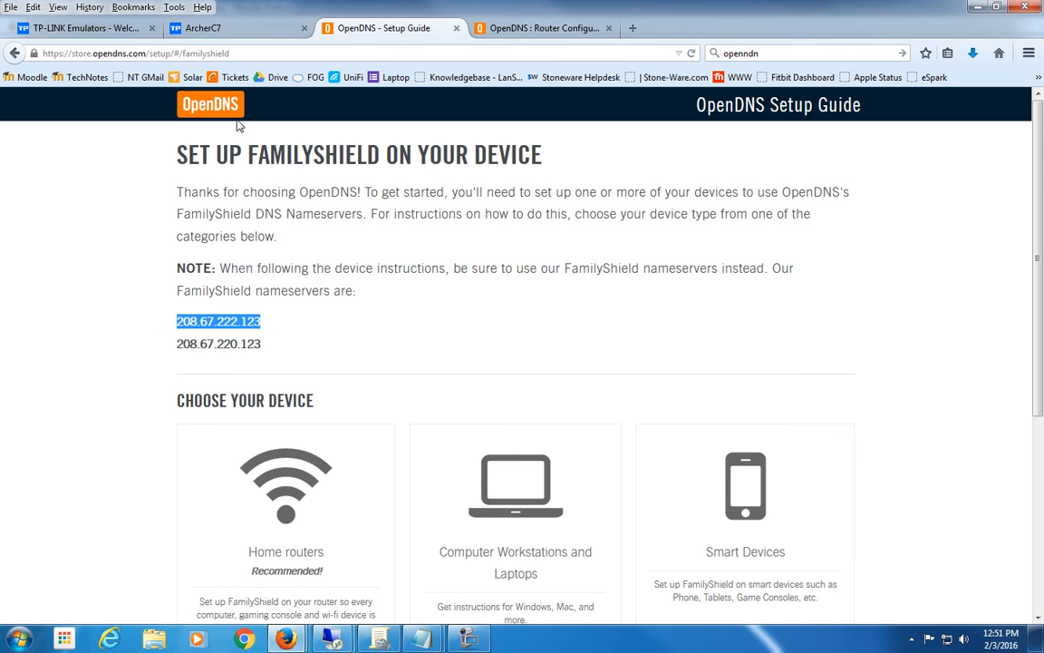
left_click(236, 28)
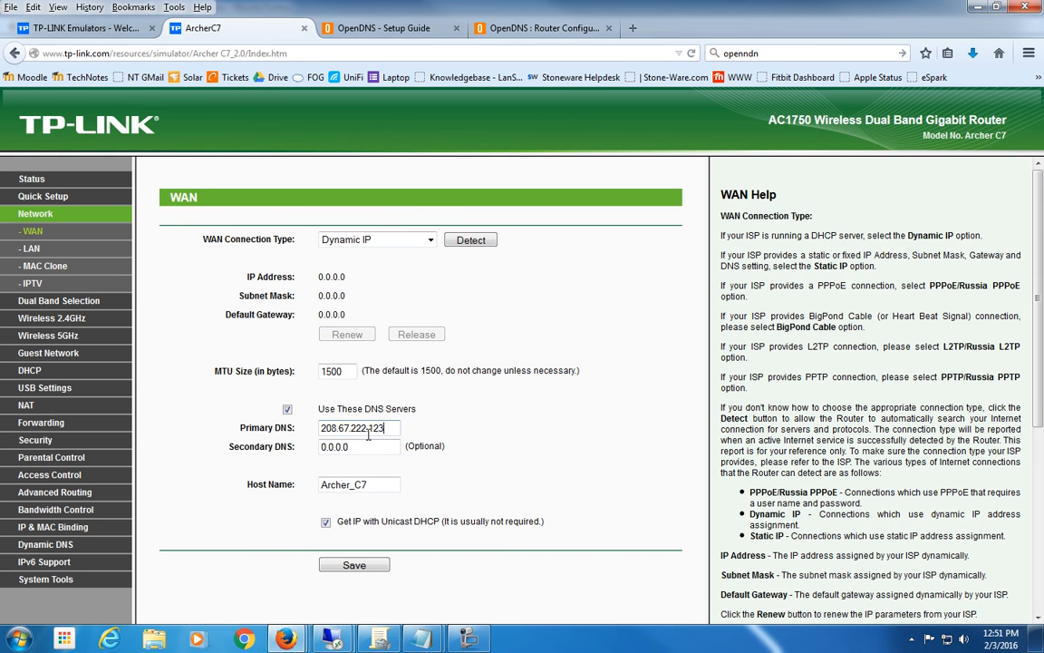
left_click(381, 28)
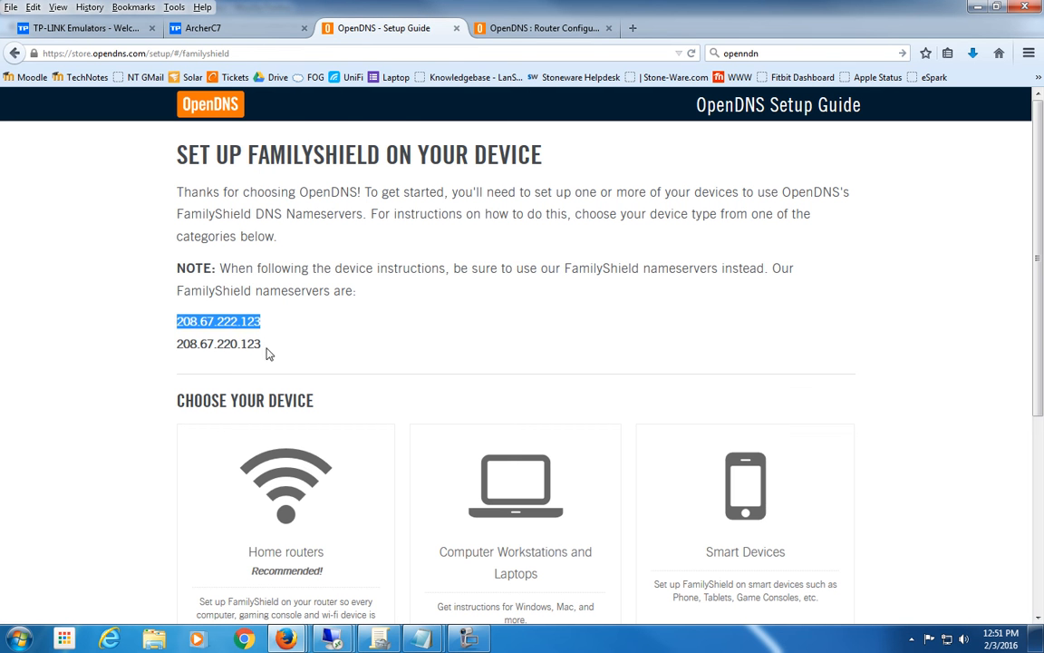
double_click(217, 344)
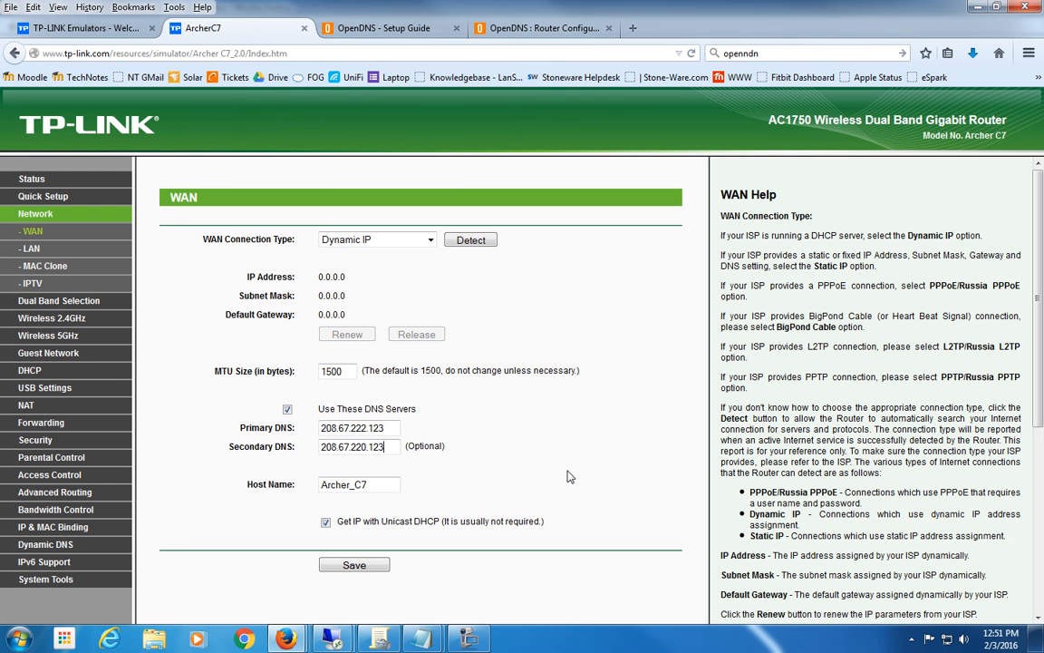
left_click(353, 565)
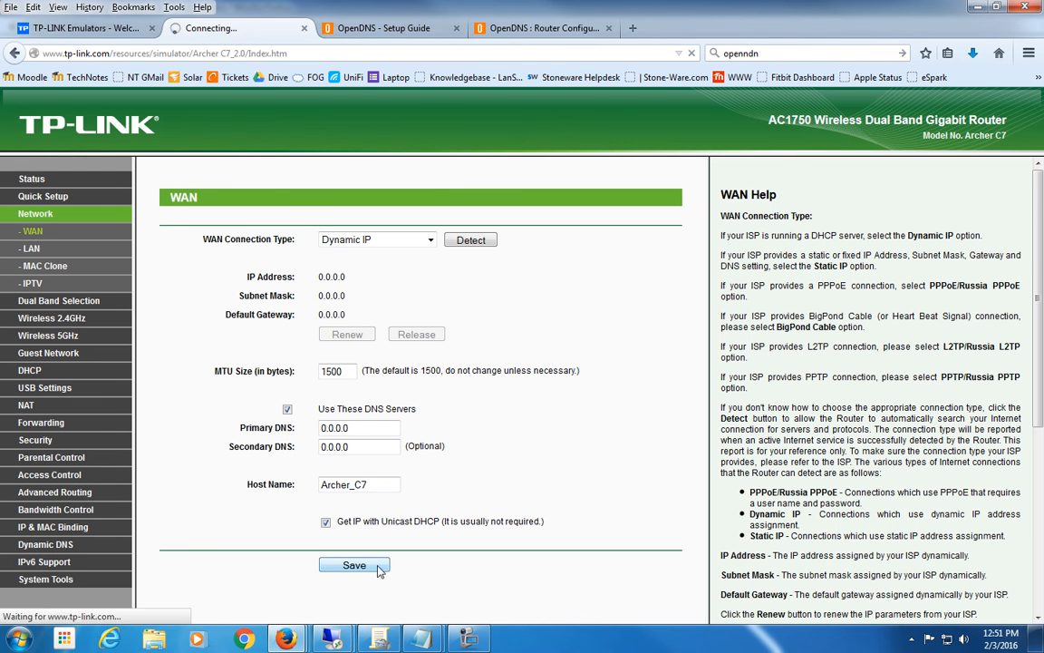
left_click(354, 565)
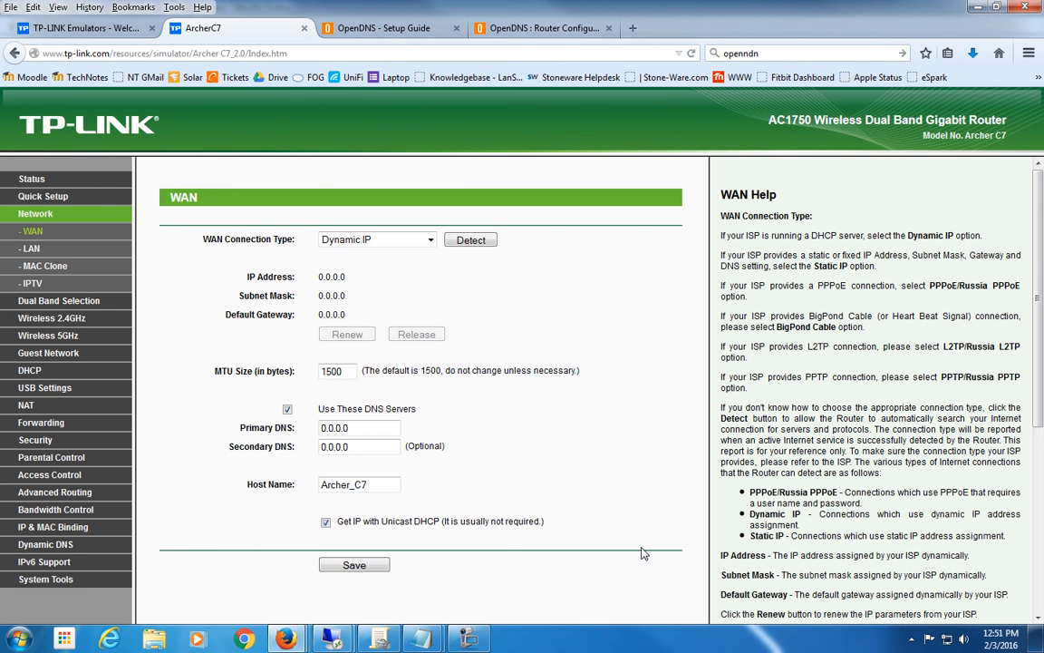
- Switch between router and OpenDNS tabs, ending with 208.67.220.123 selected
left_click(358, 446)
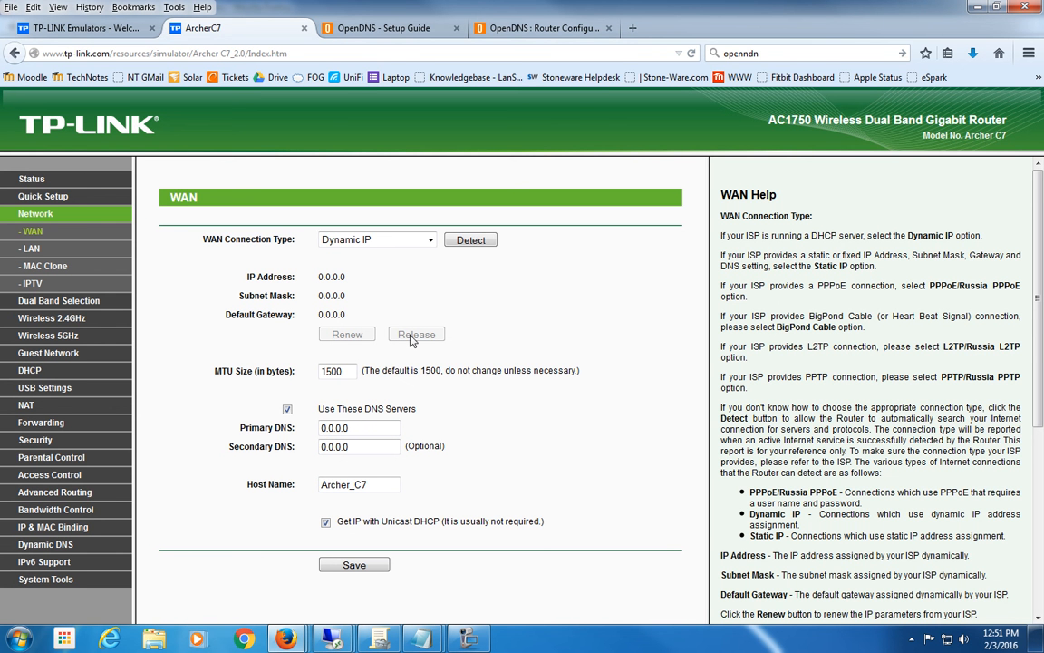
mouse_move(532, 191)
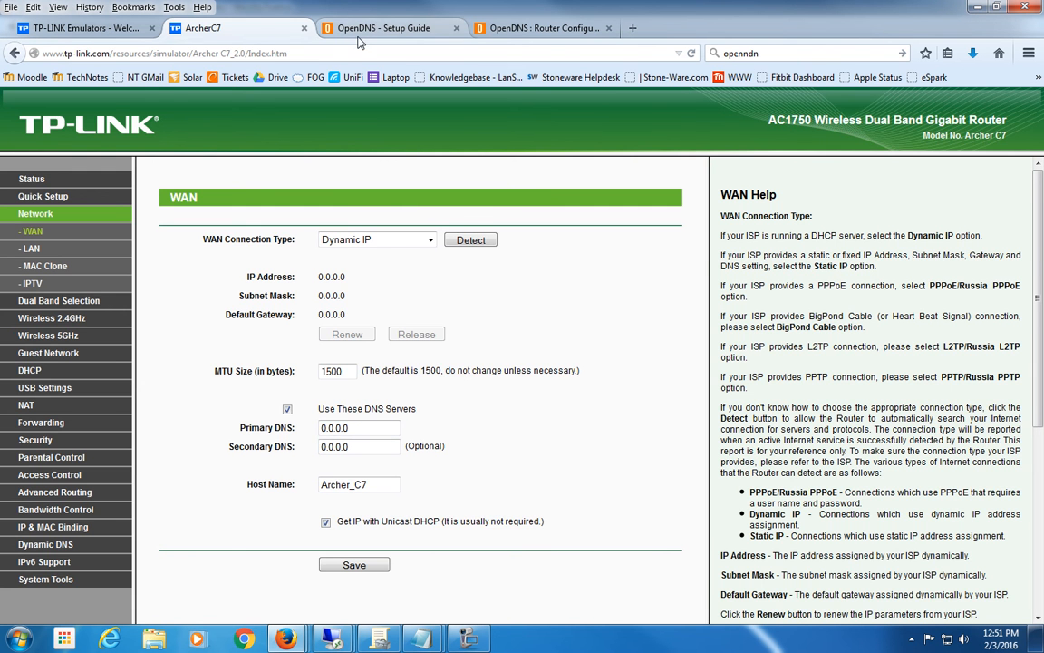
left_click(383, 27)
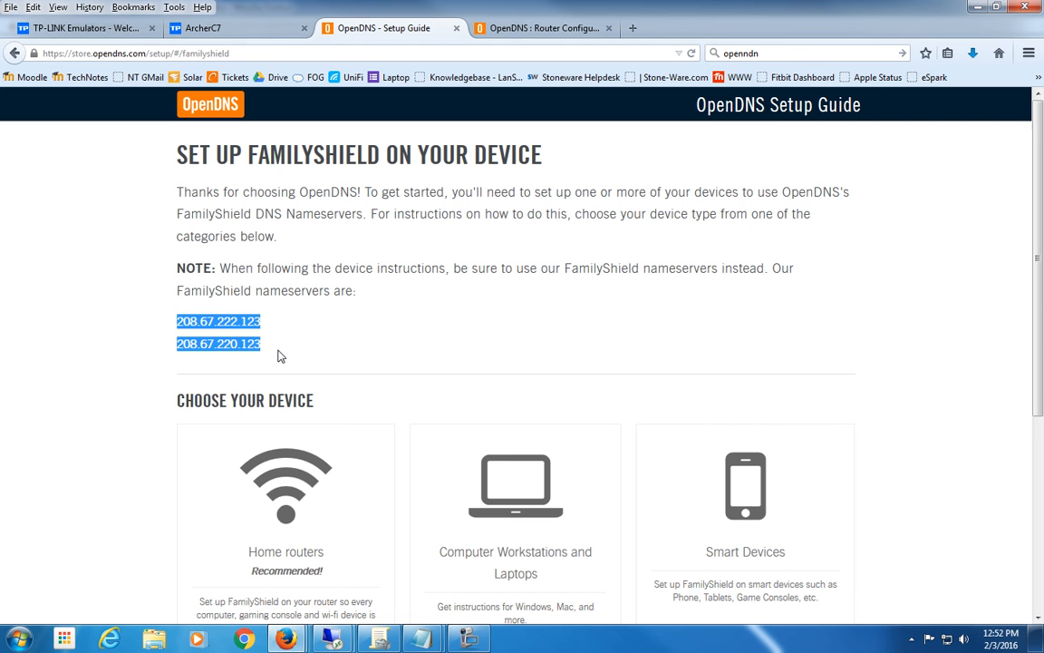
mouse_move(415, 268)
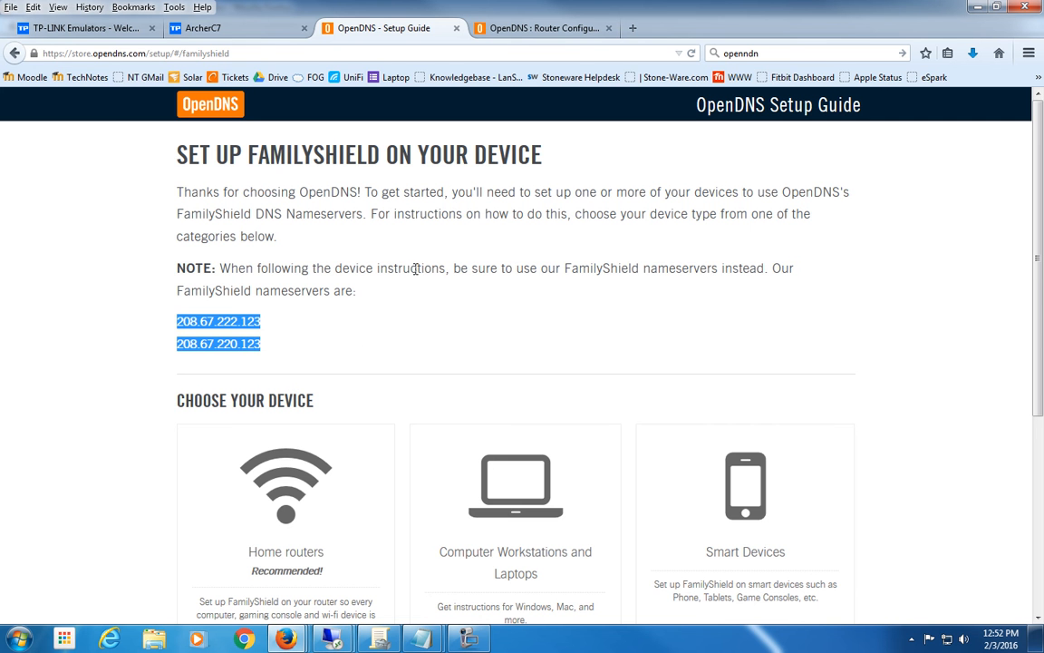
left_click(226, 28)
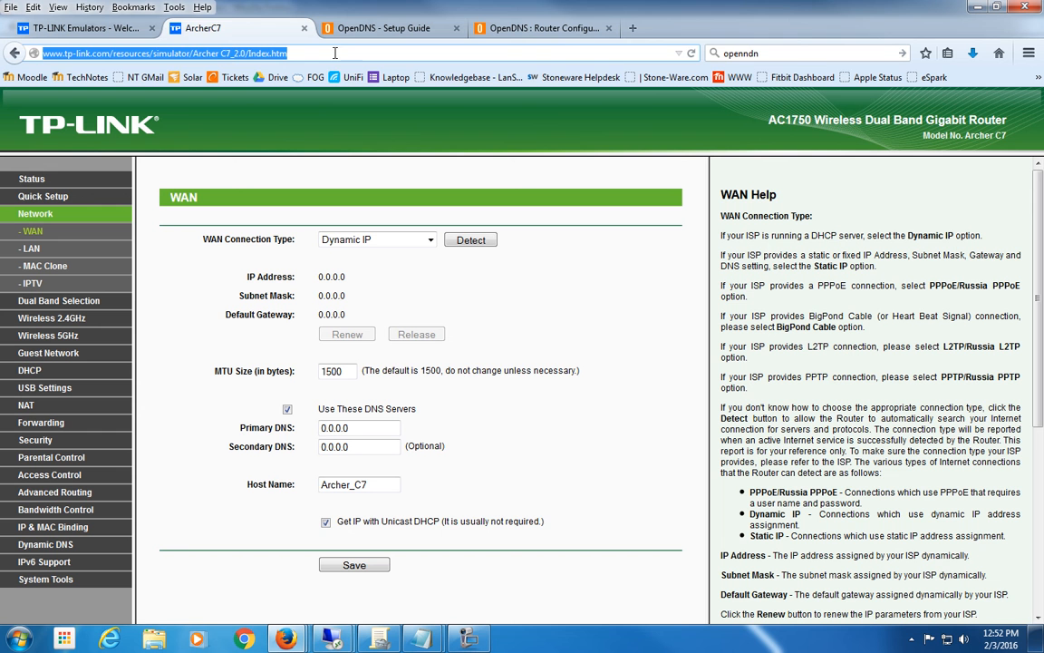
mouse_move(607, 366)
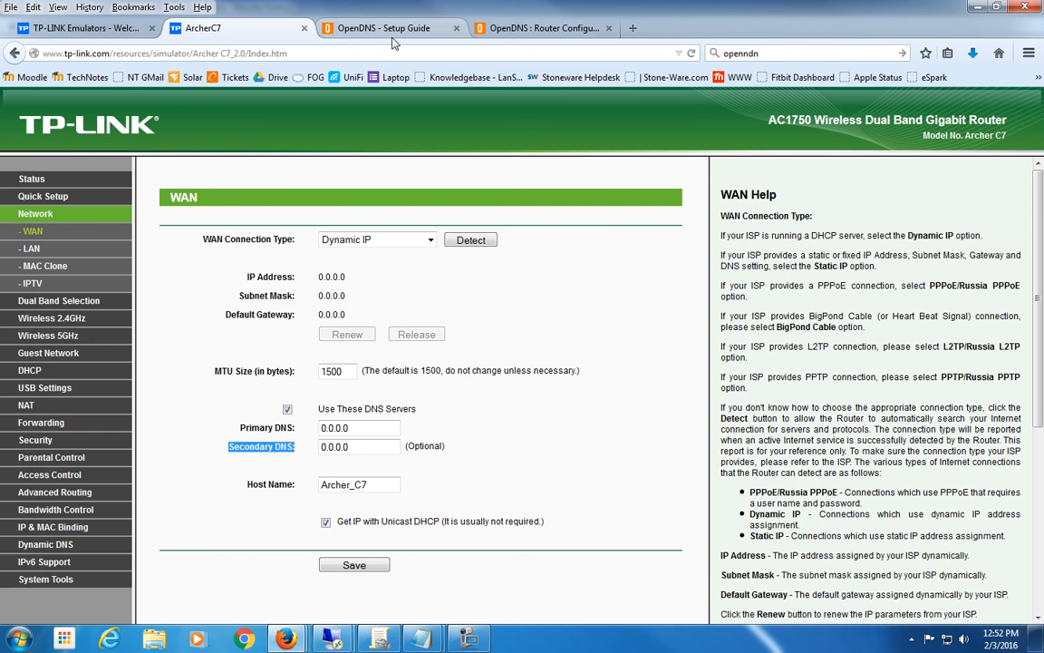
left_click(380, 28)
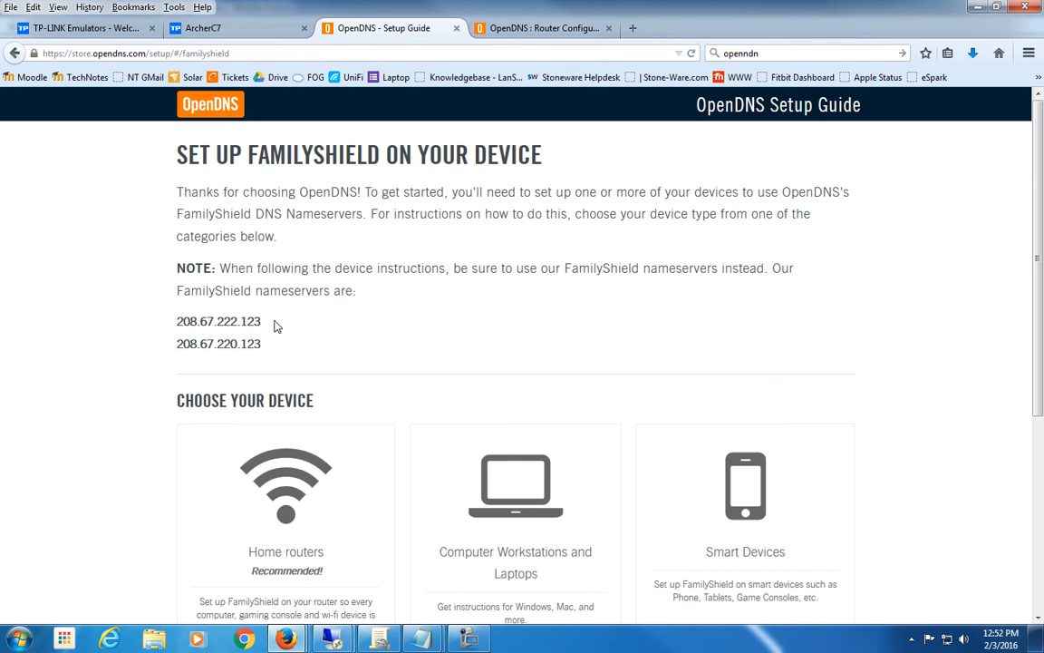
double_click(219, 343)
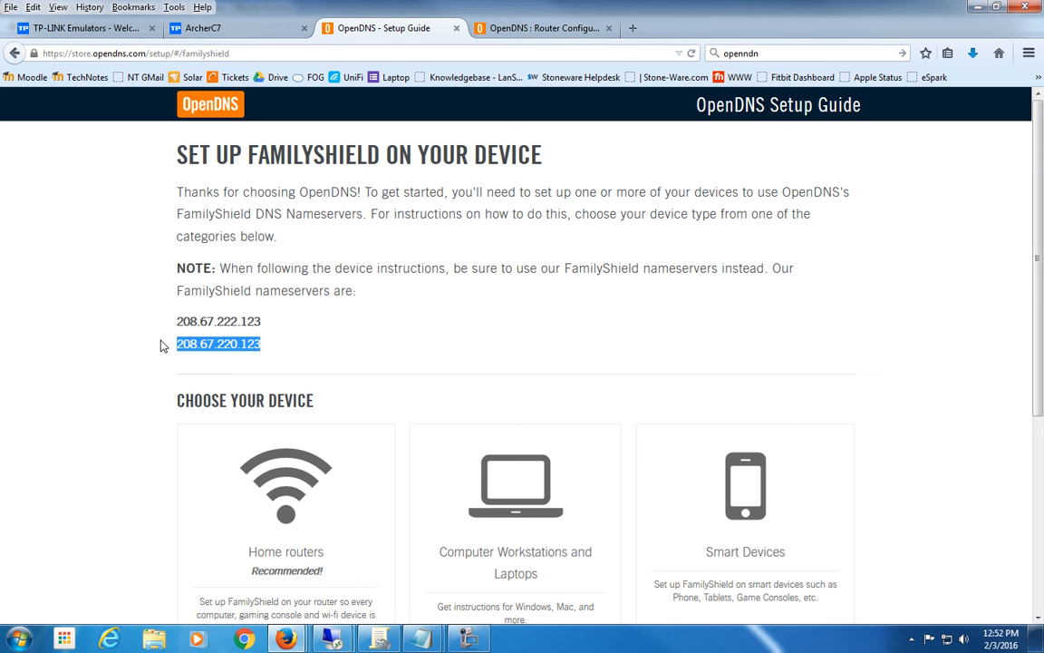
mouse_move(900, 259)
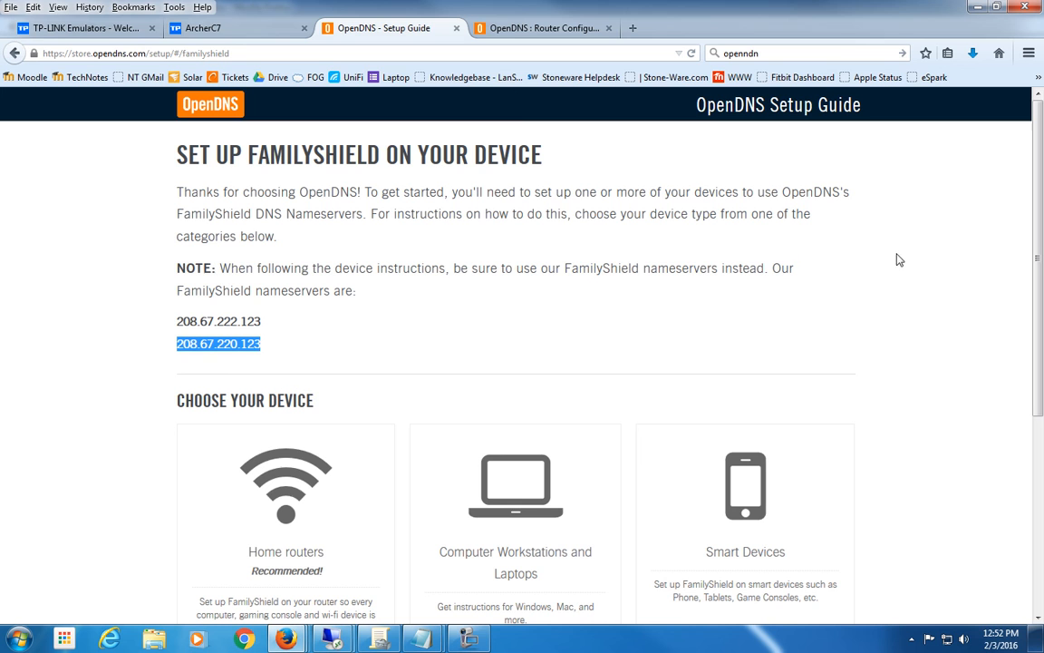